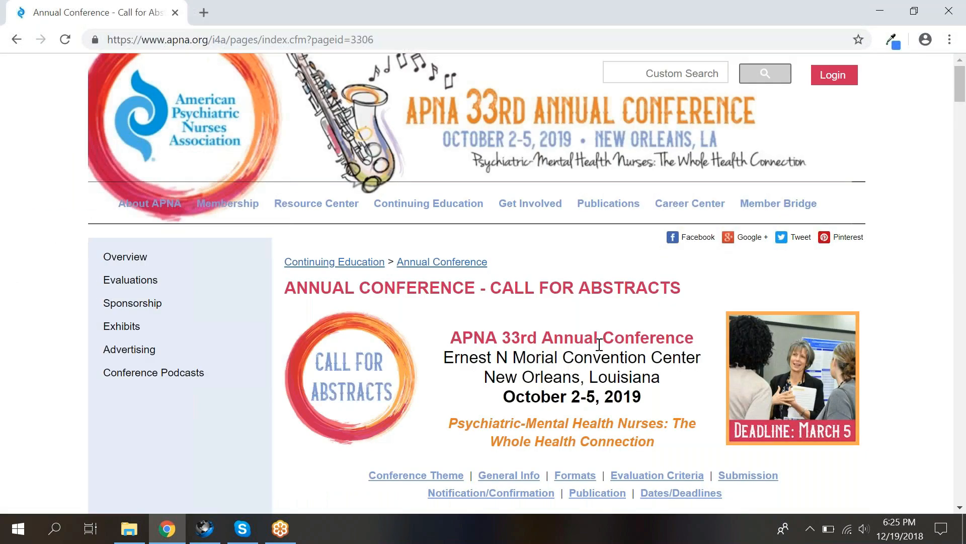
Scroll down the Call for Abstracts page to the Submit an Abstract link.
scroll("down", 3)
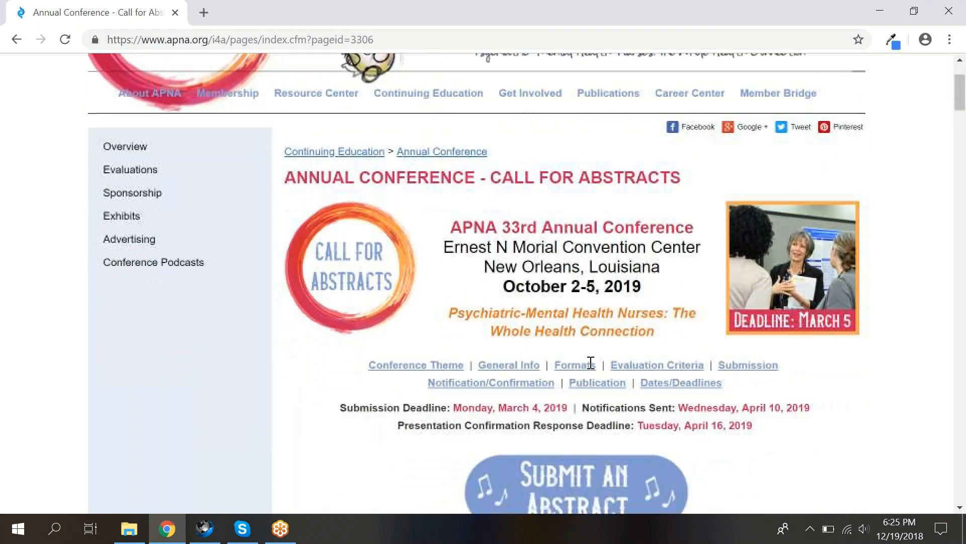
scroll("down", 3)
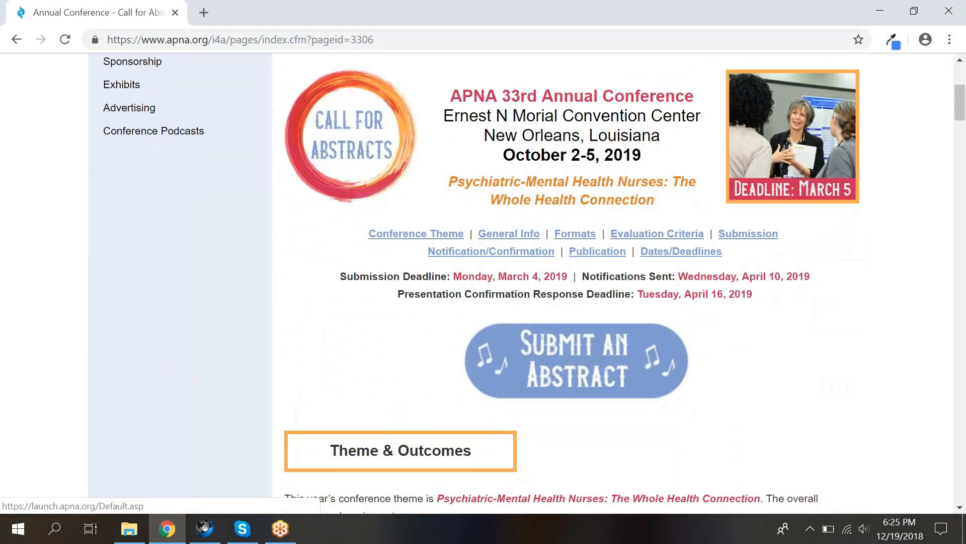
mouse_move(537, 367)
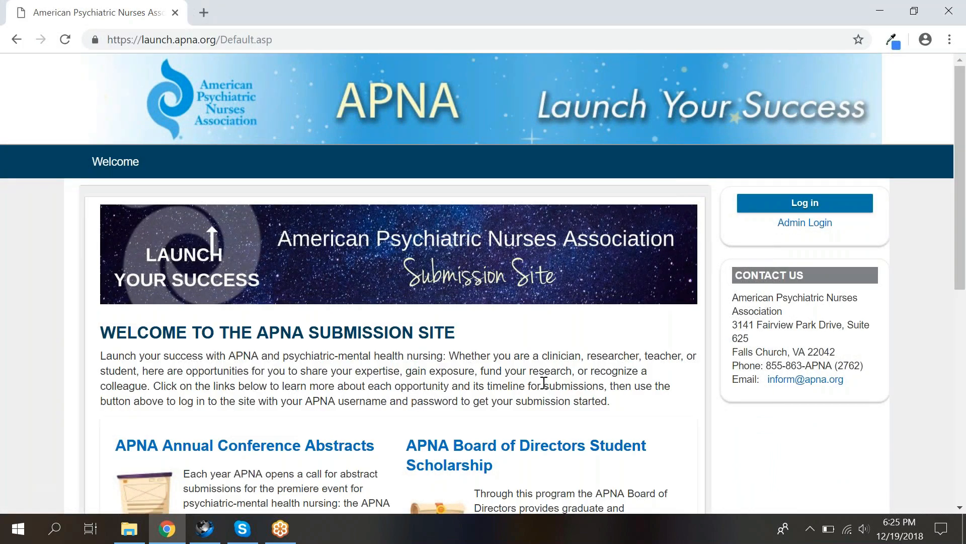
mouse_move(762, 211)
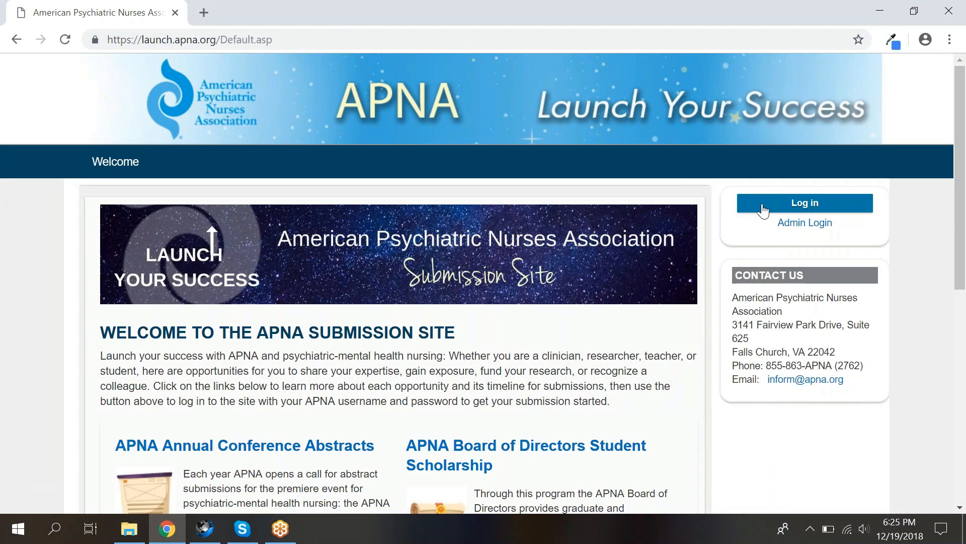
Go from the submission site welcome page to the APNA account sign-in page.
left_click(804, 203)
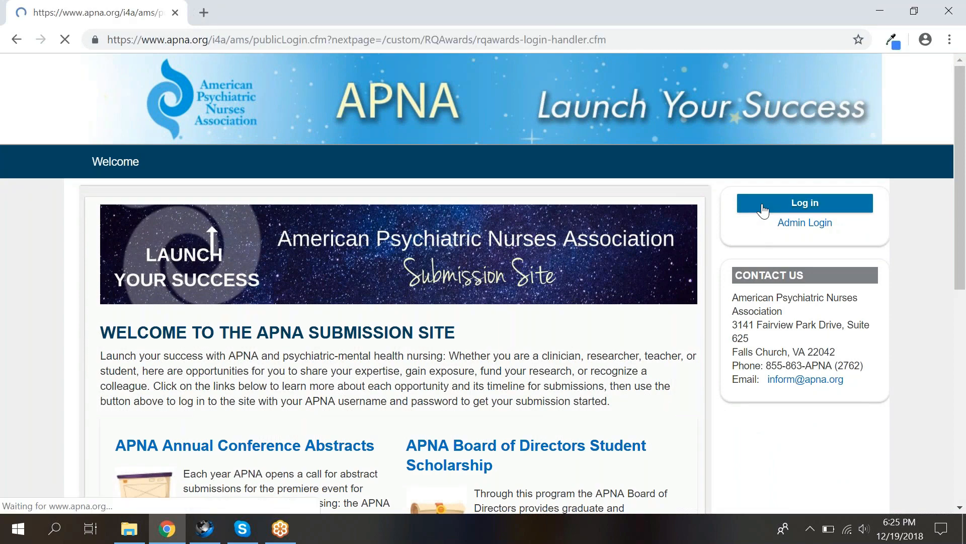
Sign in to the APNA account using the saved username suggestion and password.
left_click(805, 203)
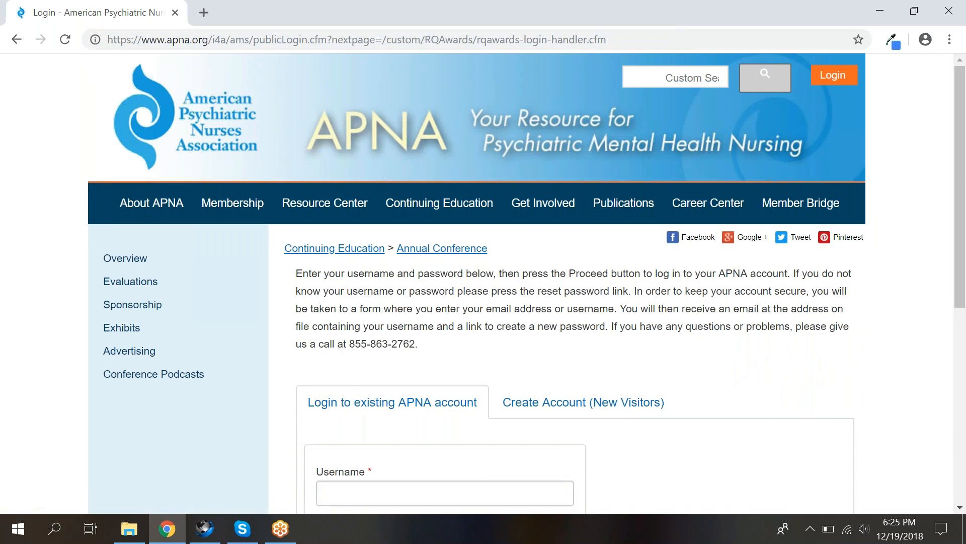
scroll("down", 3)
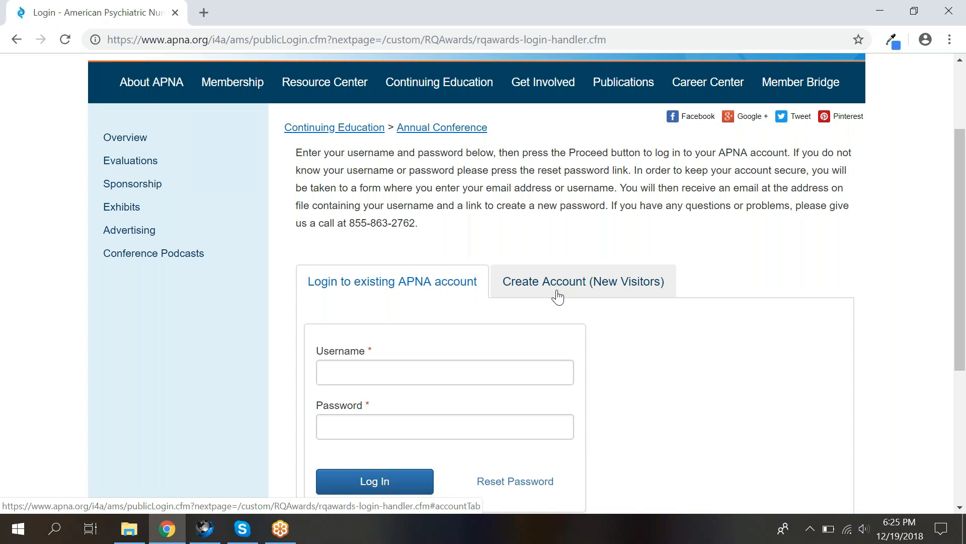
type("hy")
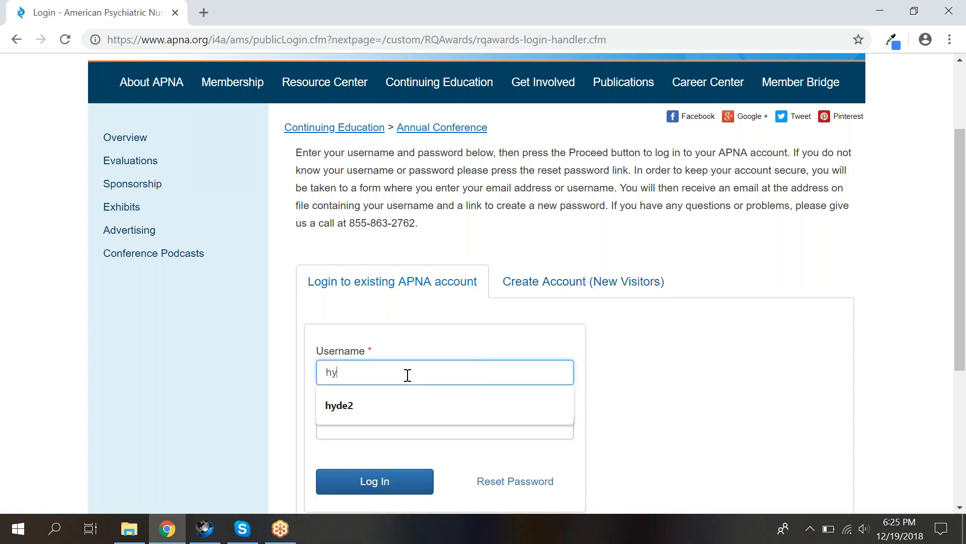
left_click(339, 405)
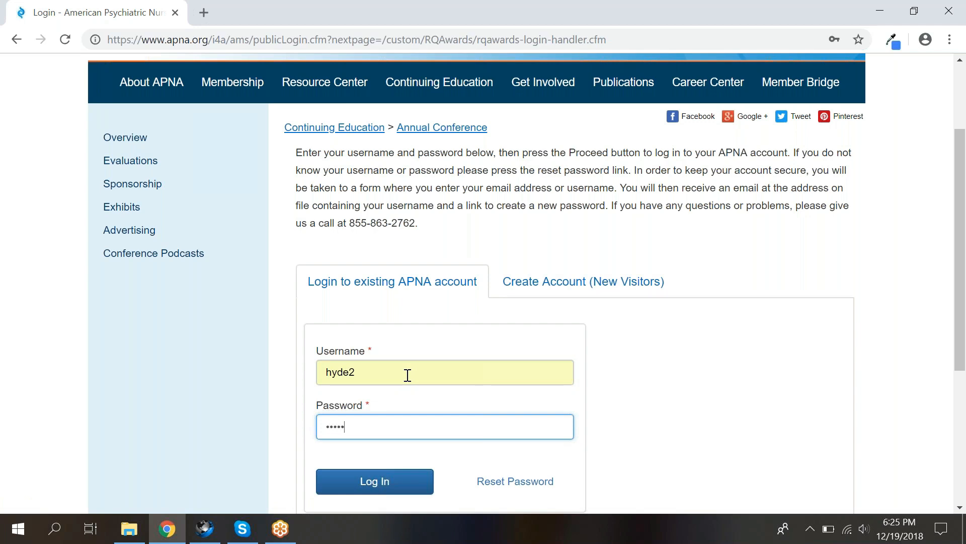
left_click(374, 481)
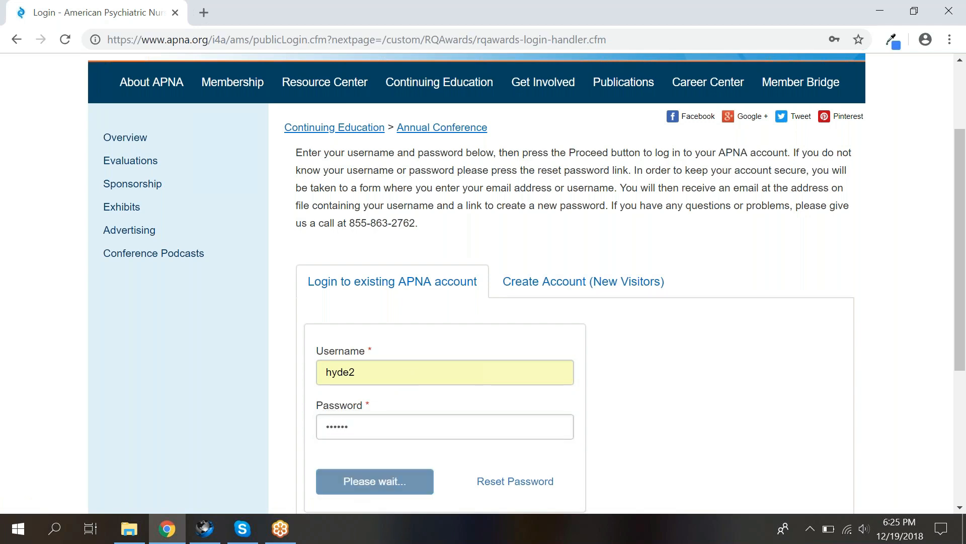
left_click(375, 482)
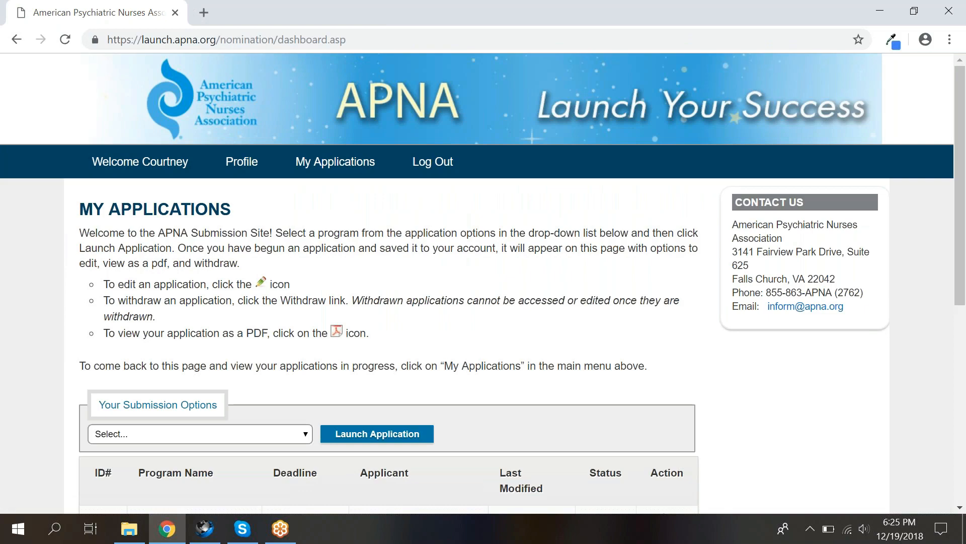
Choose APNA Annual Conference Call for Abstracts as the submission program under Your Submission Options.
scroll("down", 3)
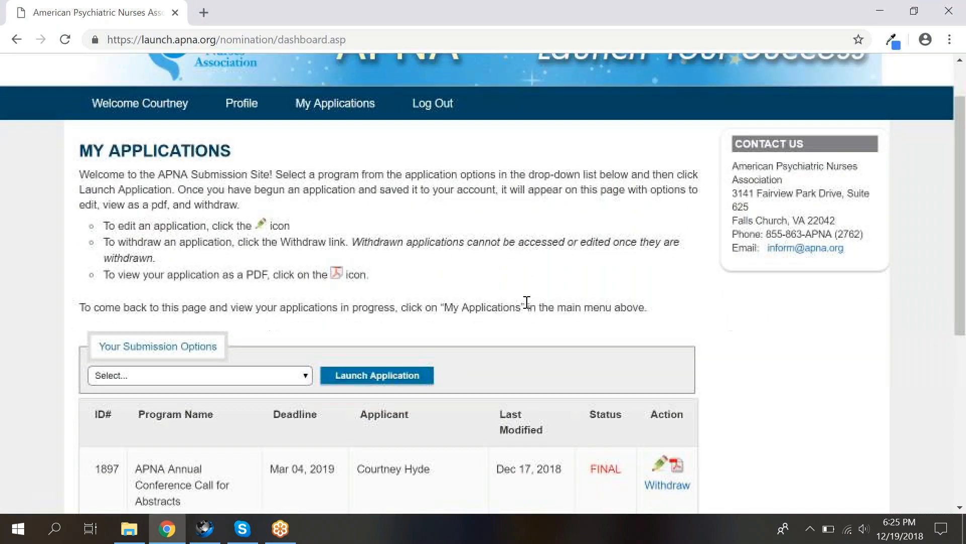
scroll("down", 3)
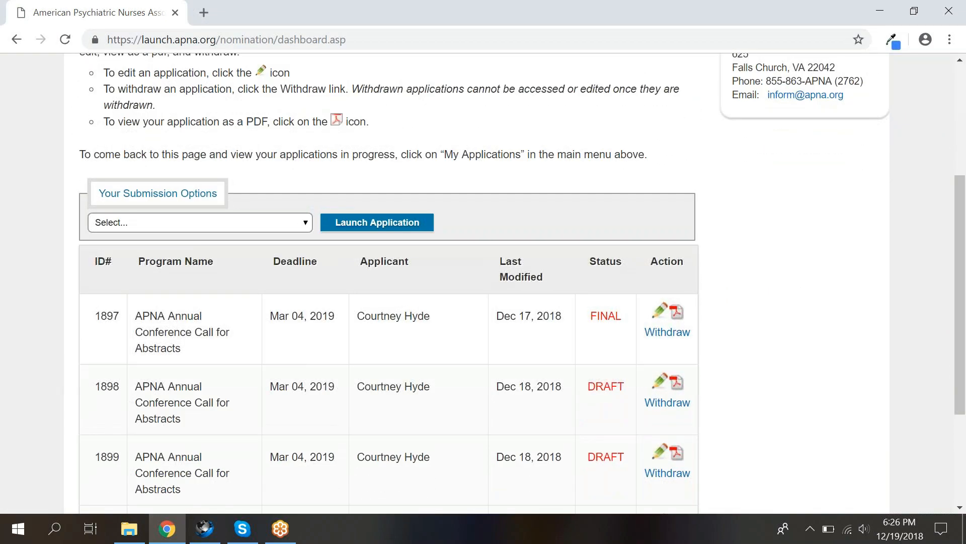
scroll("down", 3)
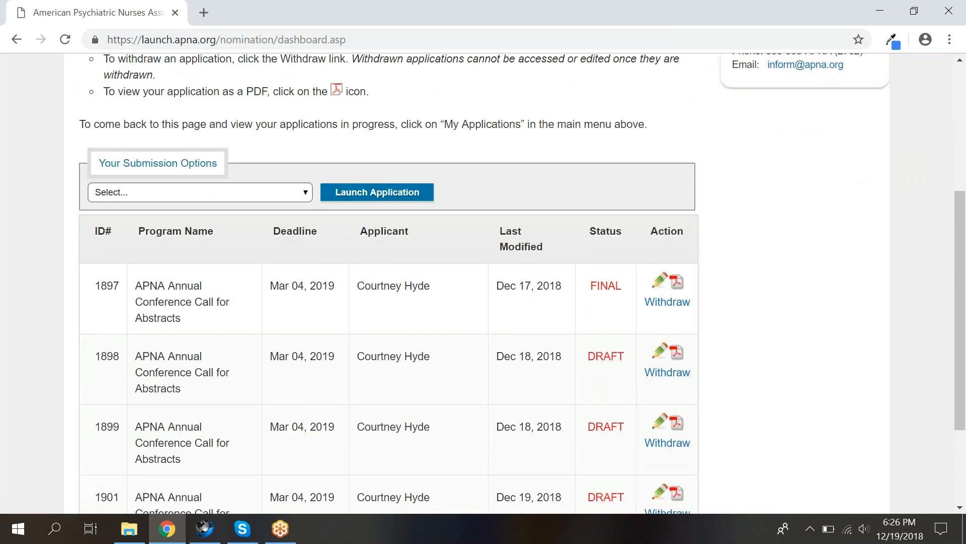
mouse_move(265, 239)
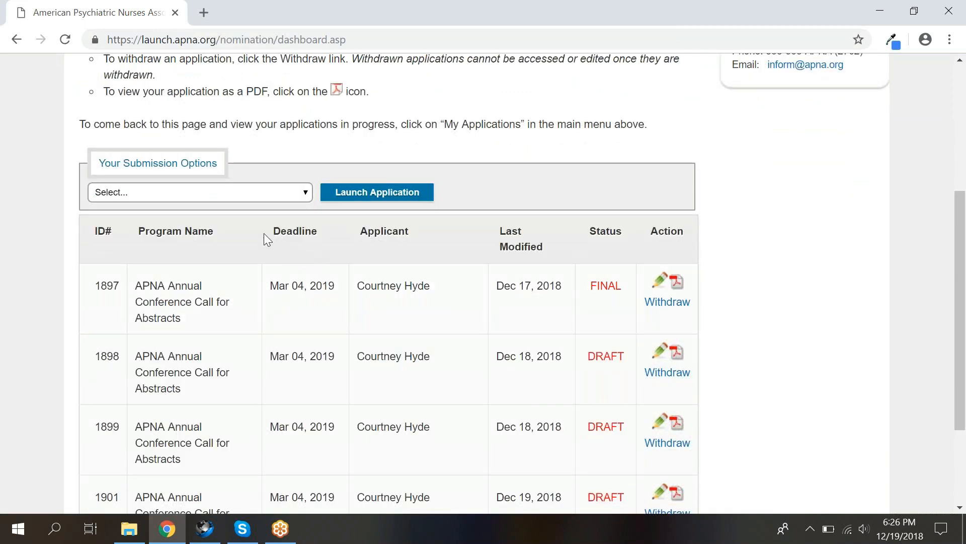
left_click(199, 192)
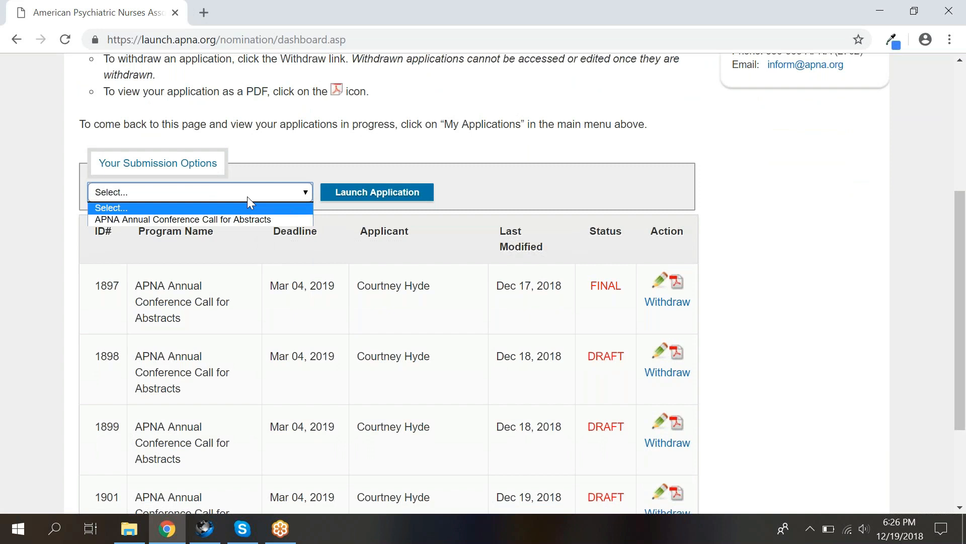
mouse_move(257, 225)
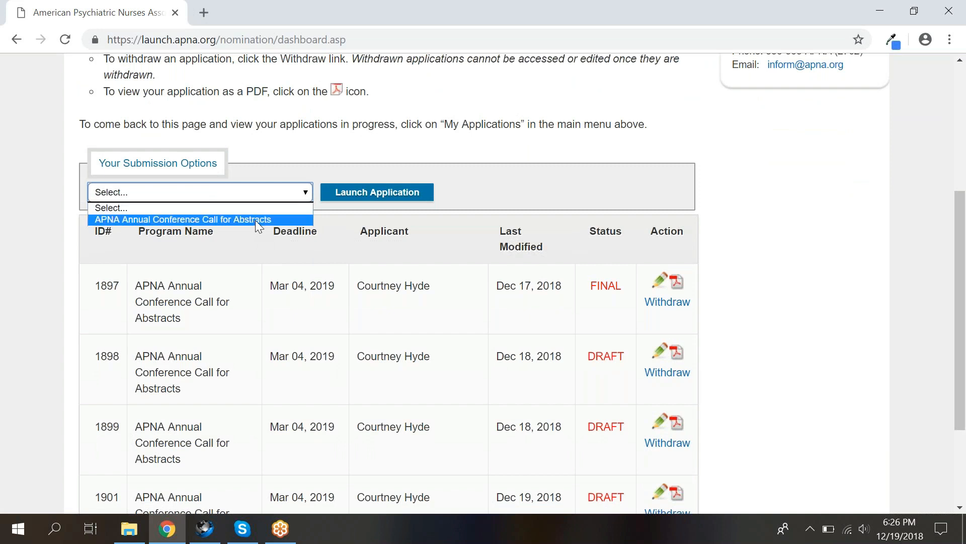
left_click(192, 219)
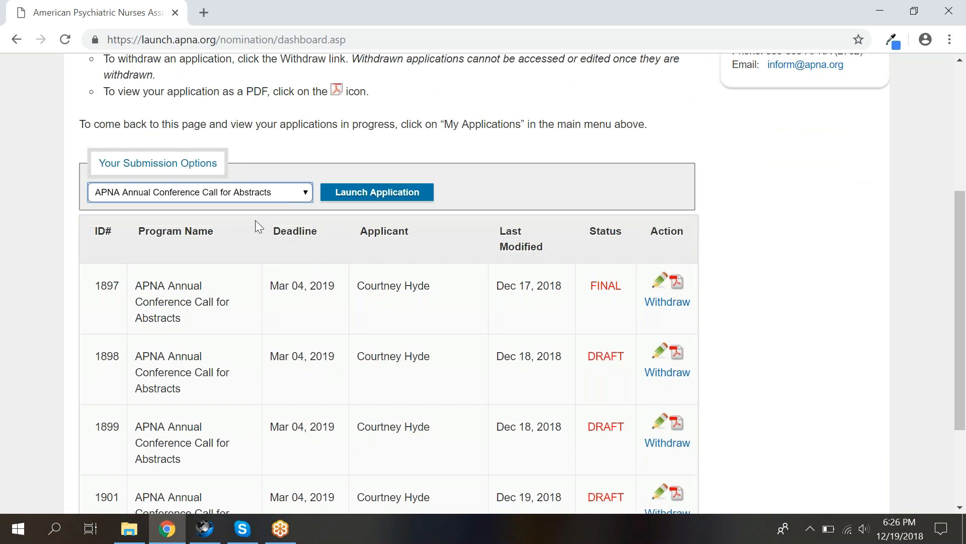
mouse_move(424, 196)
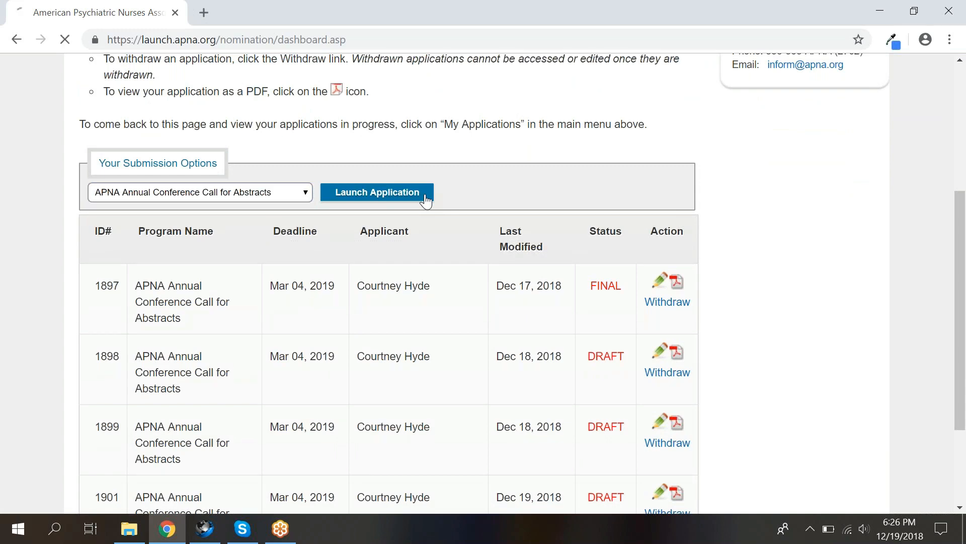
Launch the abstract application and review the prefilled Primary Presenter contact details through Country.
left_click(377, 191)
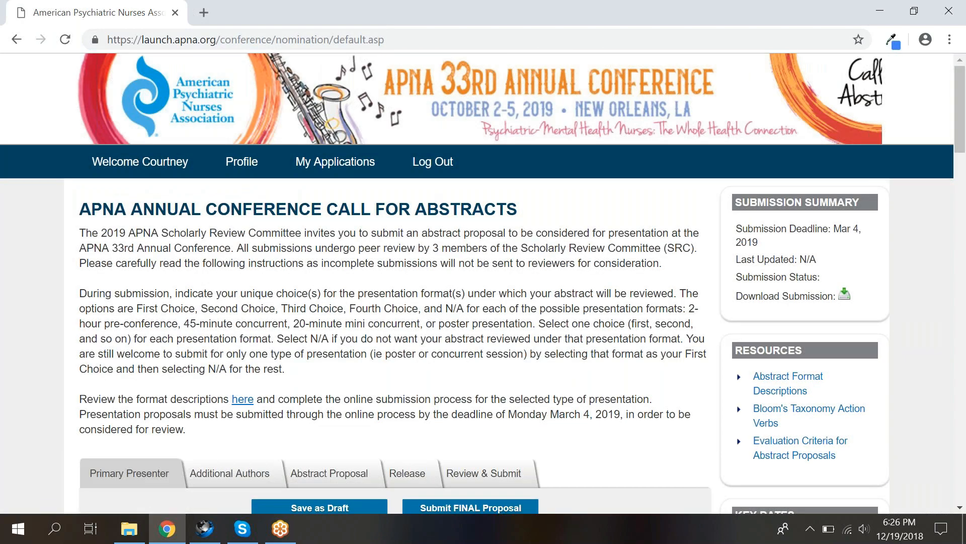
scroll("down", 3)
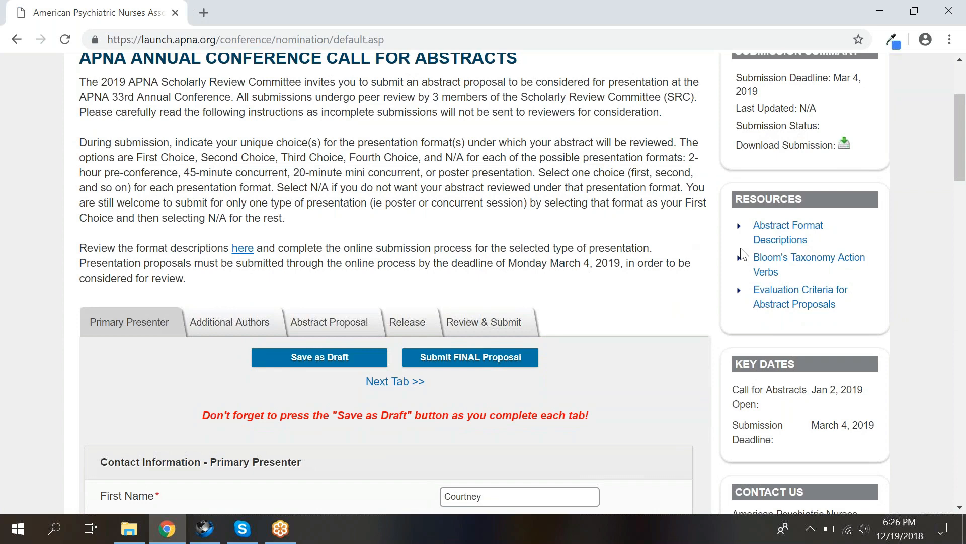
mouse_move(792, 405)
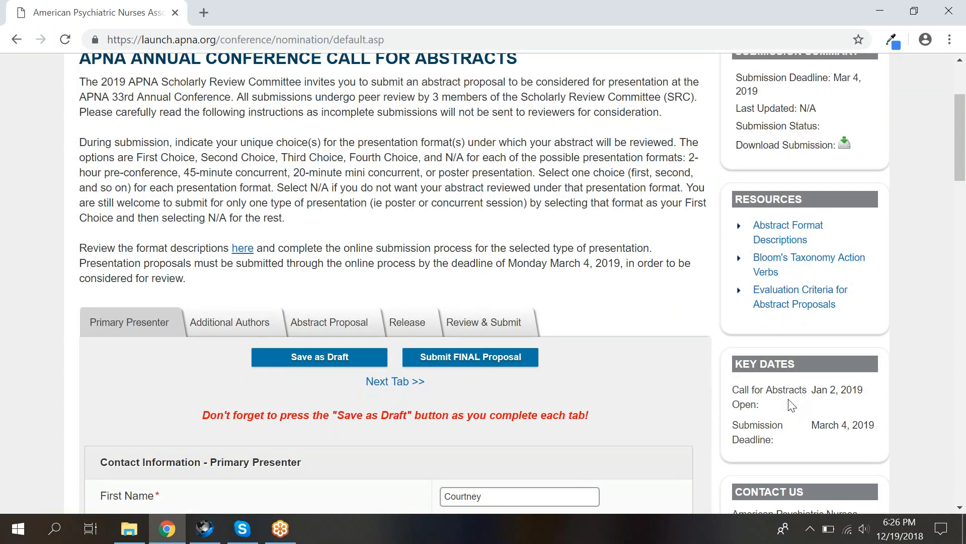
scroll("down", 3)
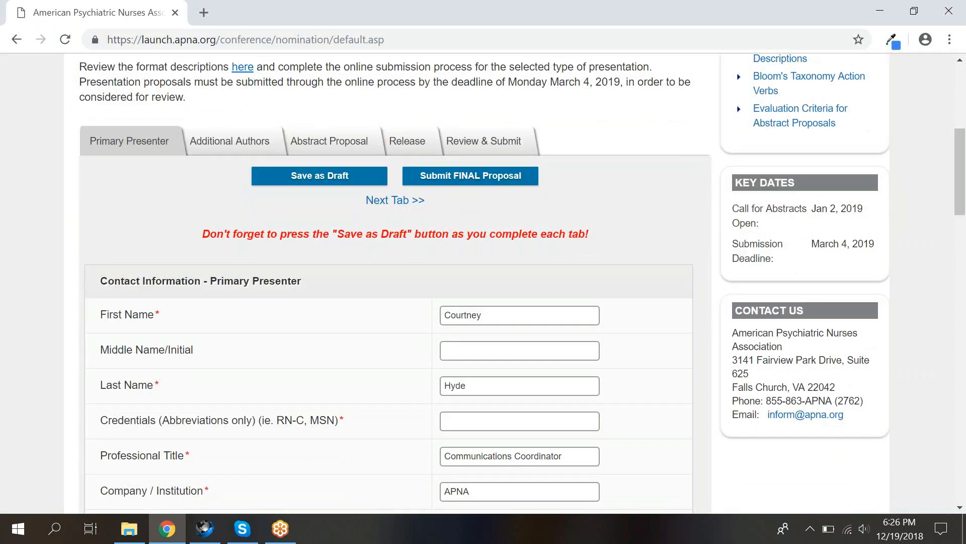
scroll("down", 3)
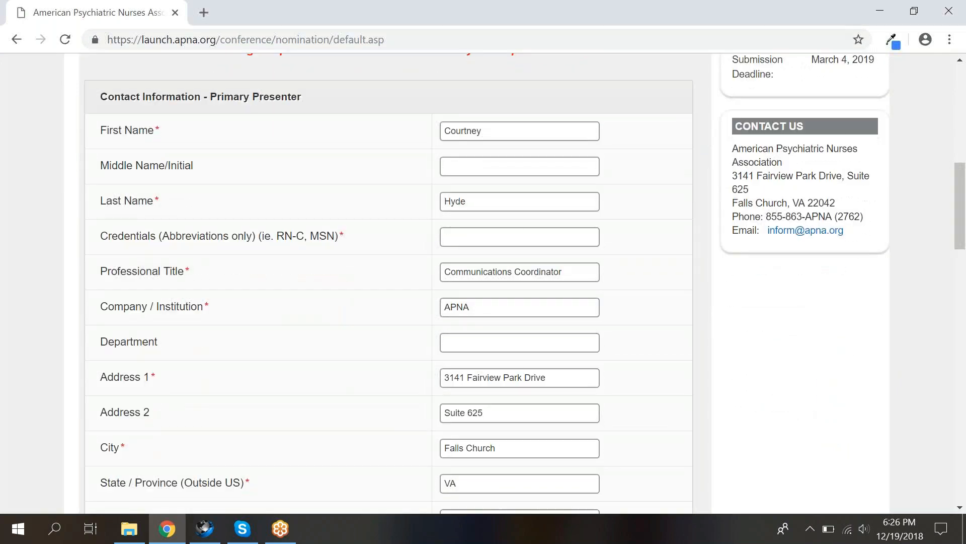
scroll("down", 3)
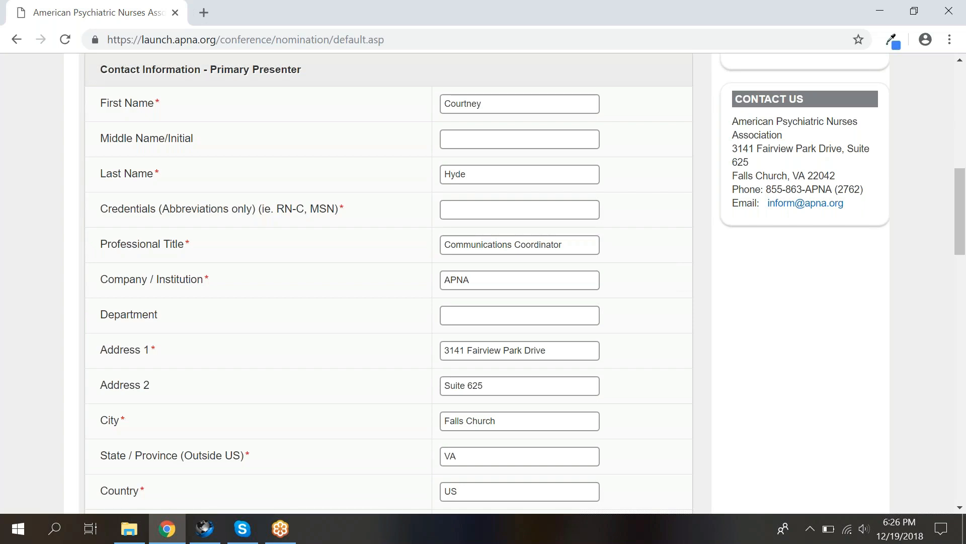
Review the rest of the Primary Presenter tab down to the disclosure answers and signature field.
scroll("down", 3)
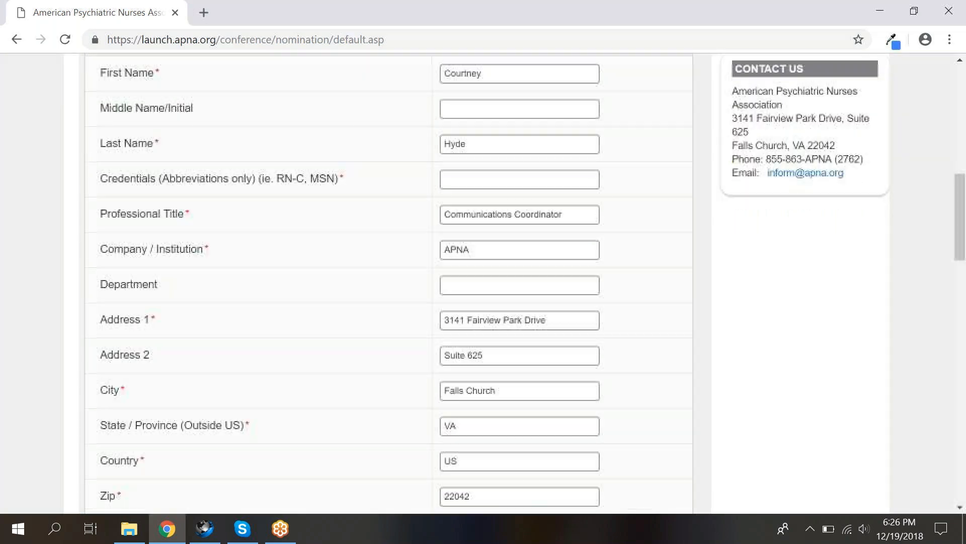
scroll("down", 3)
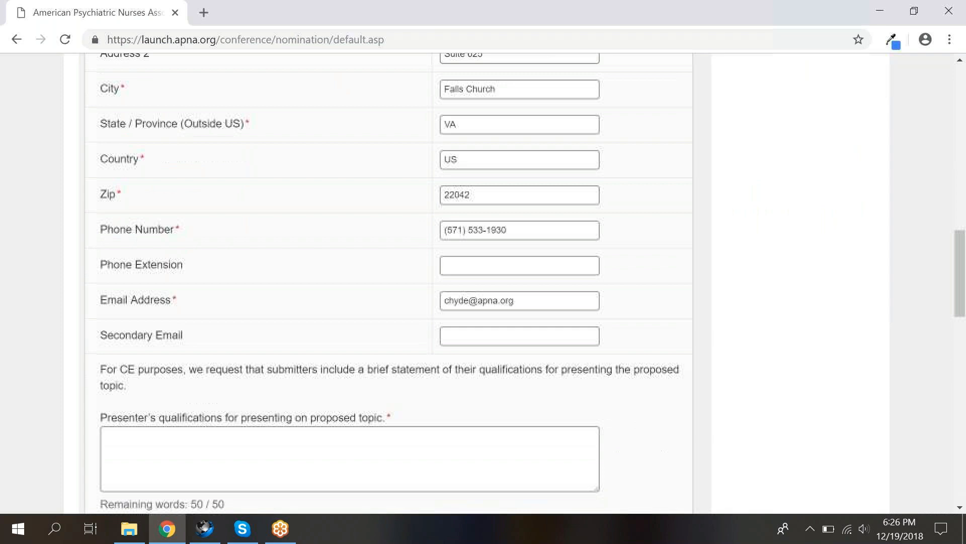
scroll("down", 3)
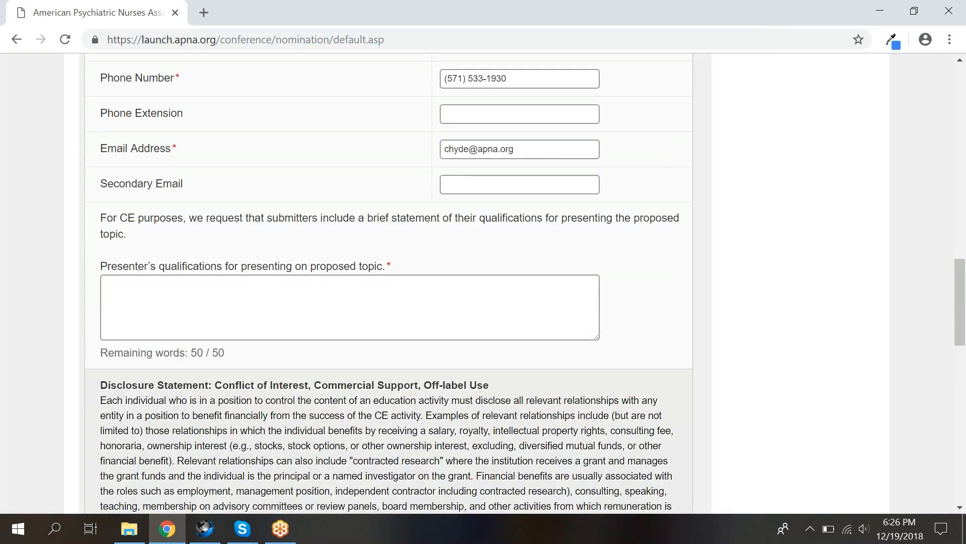
scroll("down", 3)
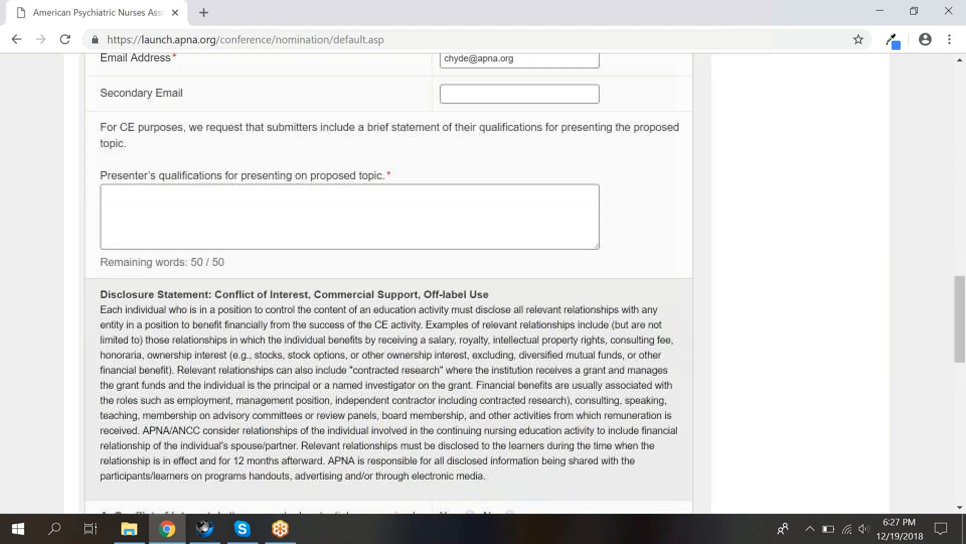
scroll("down", 3)
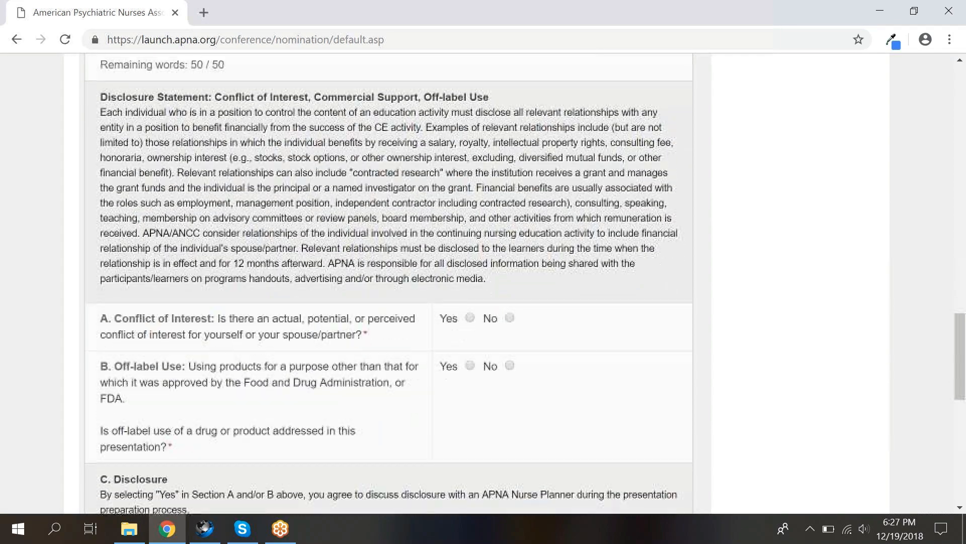
scroll("down", 3)
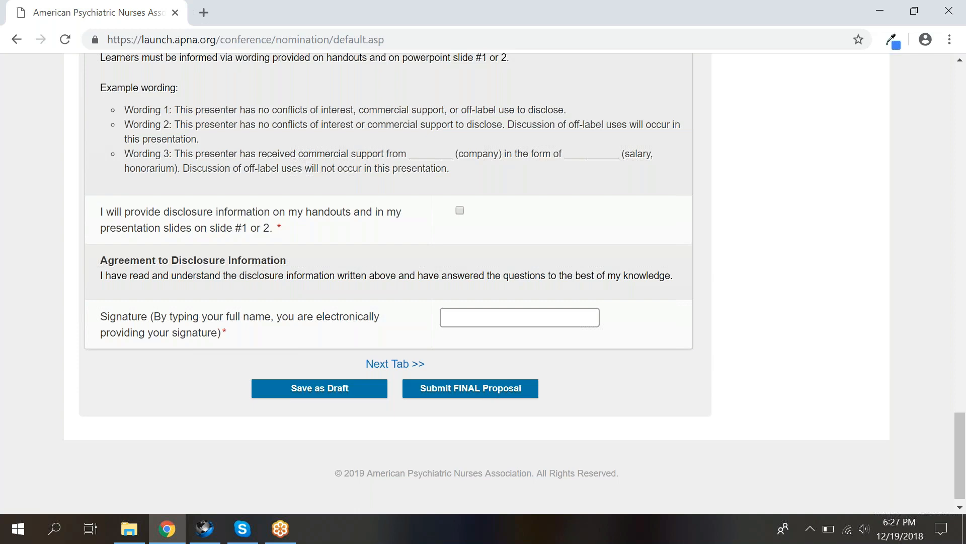
mouse_move(385, 406)
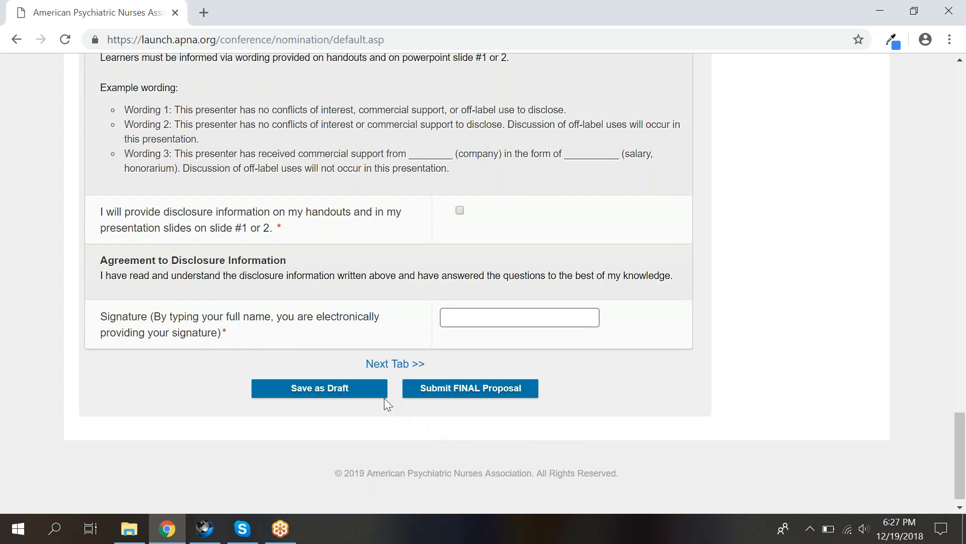
Check the handout/slide disclosure box, save the proposal as a draft and dismiss the confirmation.
left_click(459, 210)
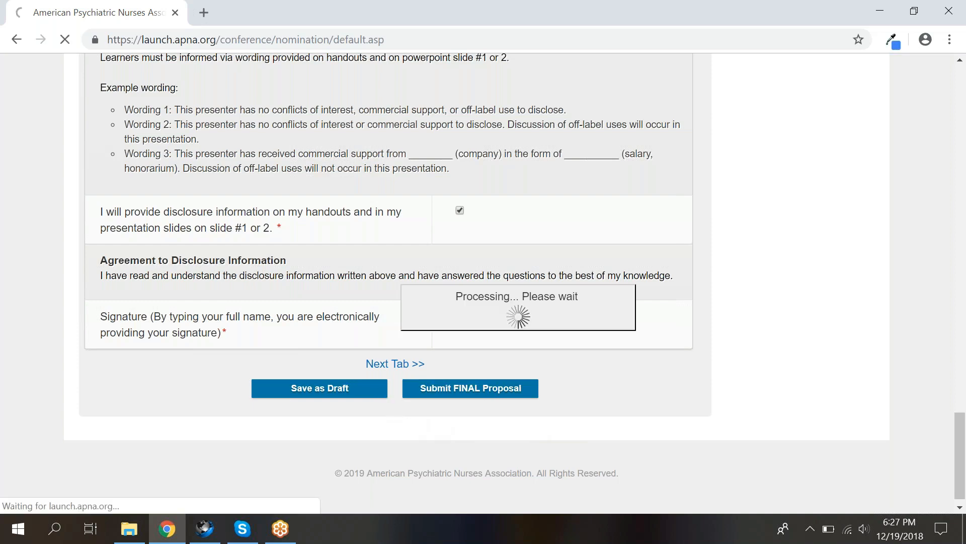
left_click(319, 388)
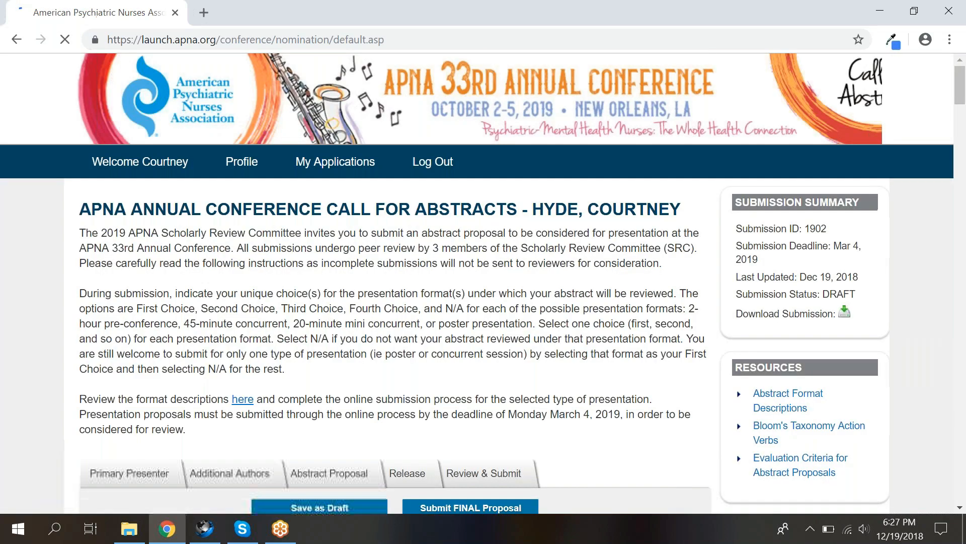
left_click(320, 508)
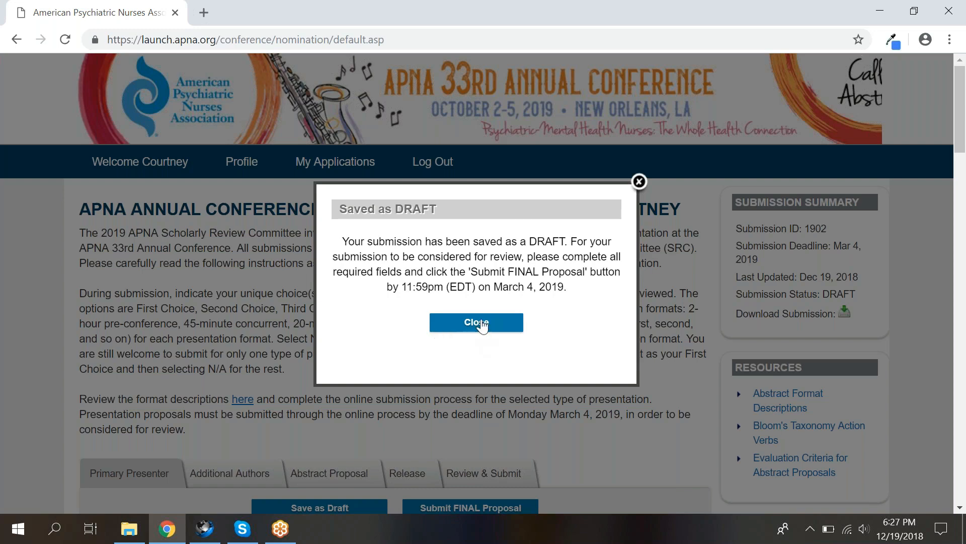
left_click(476, 322)
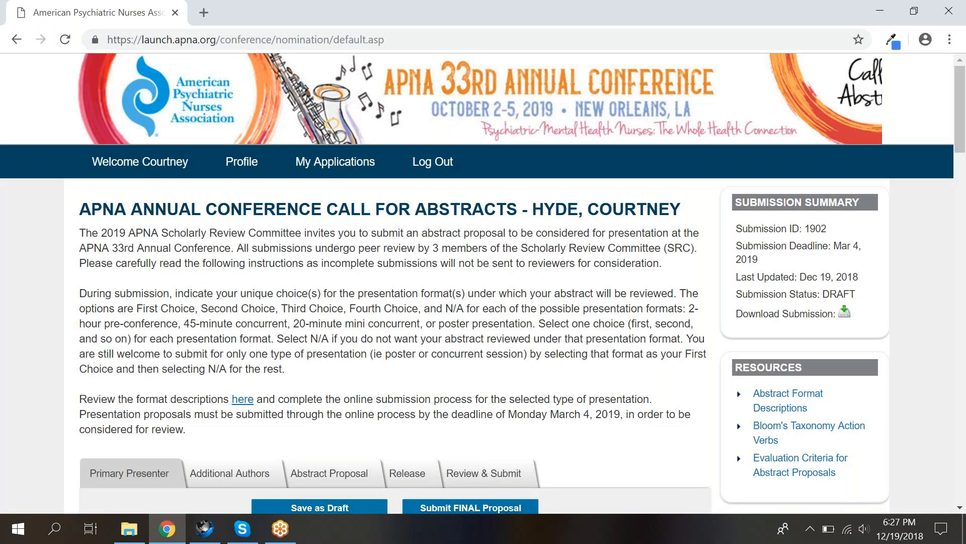
Set Number of Additional Authors to 0 on the Additional Authors tab.
scroll("down", 3)
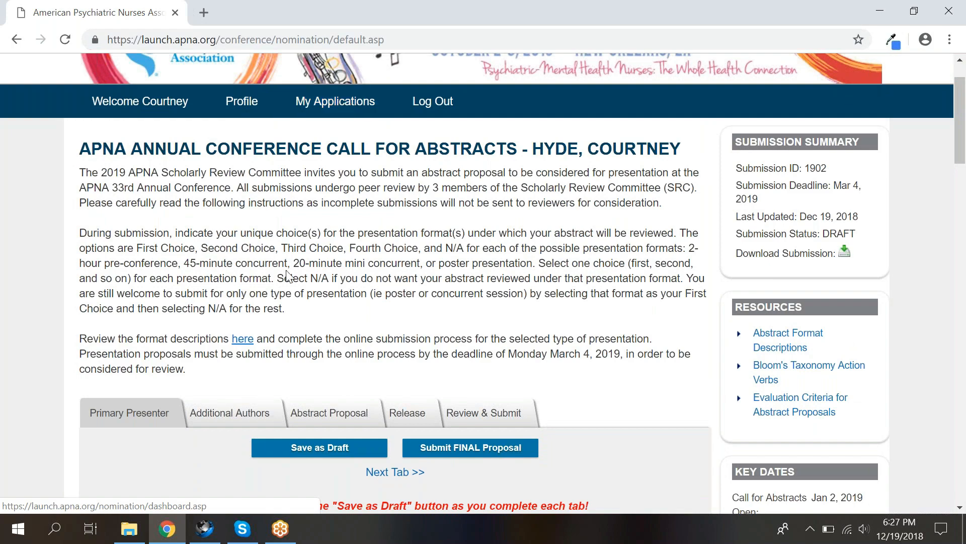
scroll("down", 3)
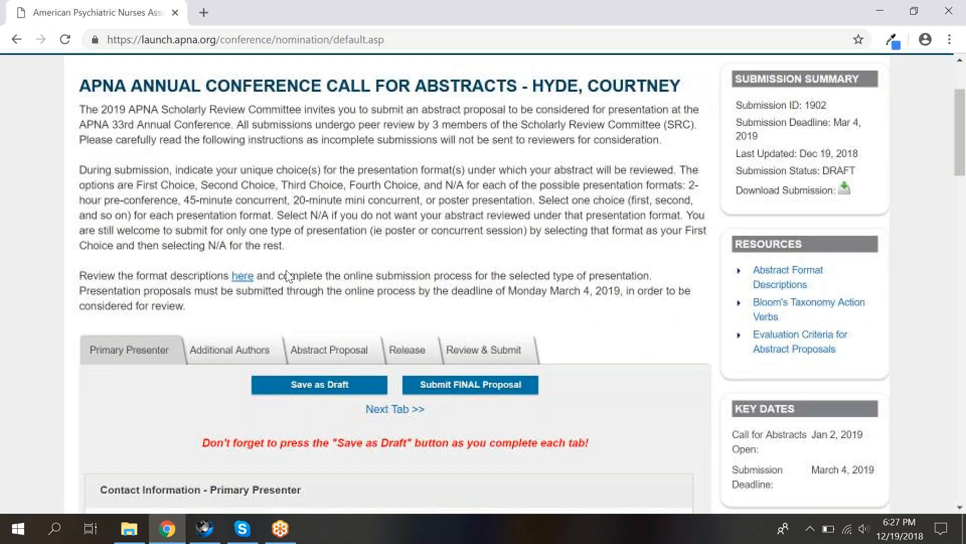
scroll("down", 3)
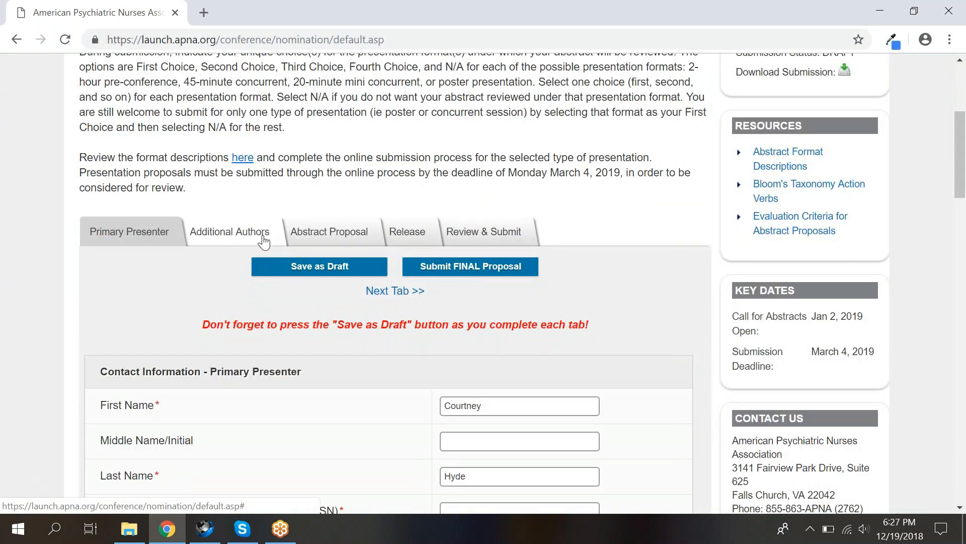
left_click(230, 232)
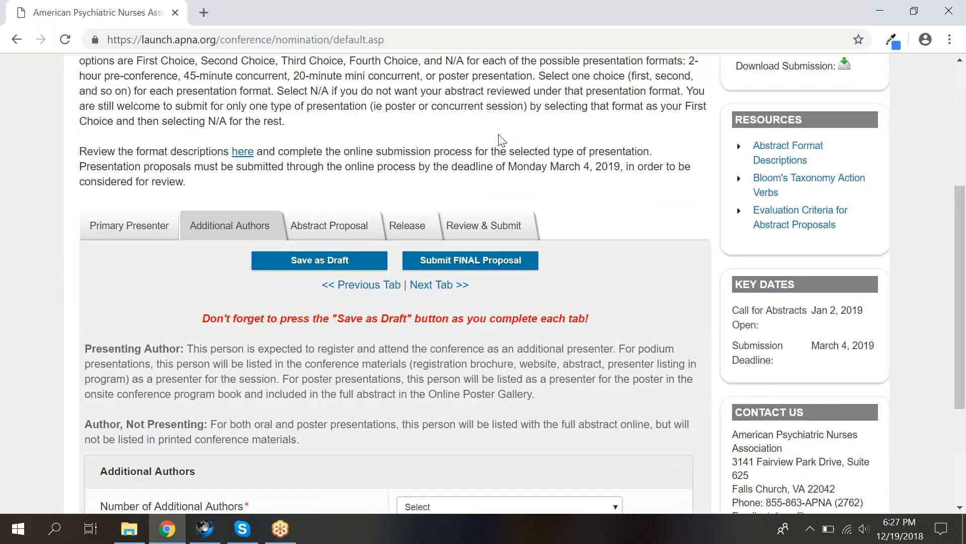
scroll("down", 3)
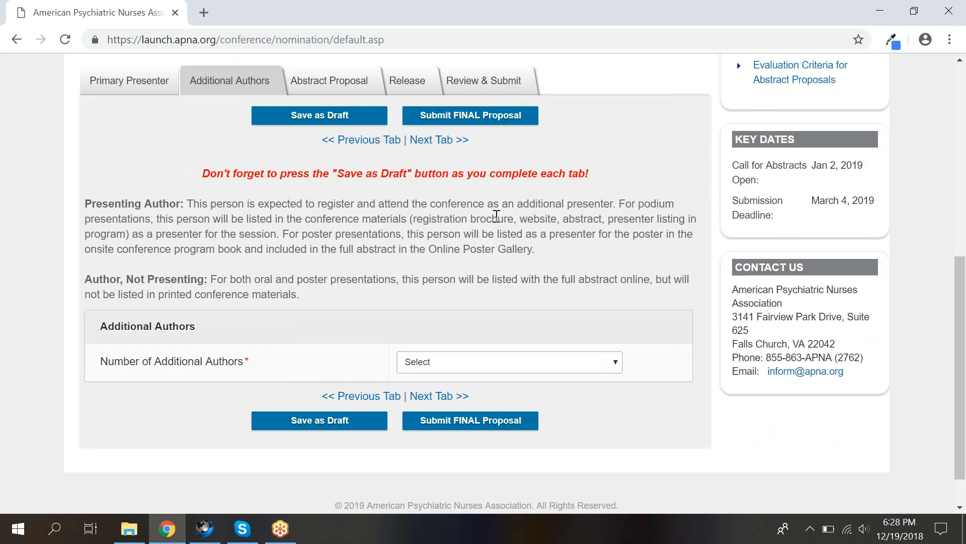
mouse_move(535, 366)
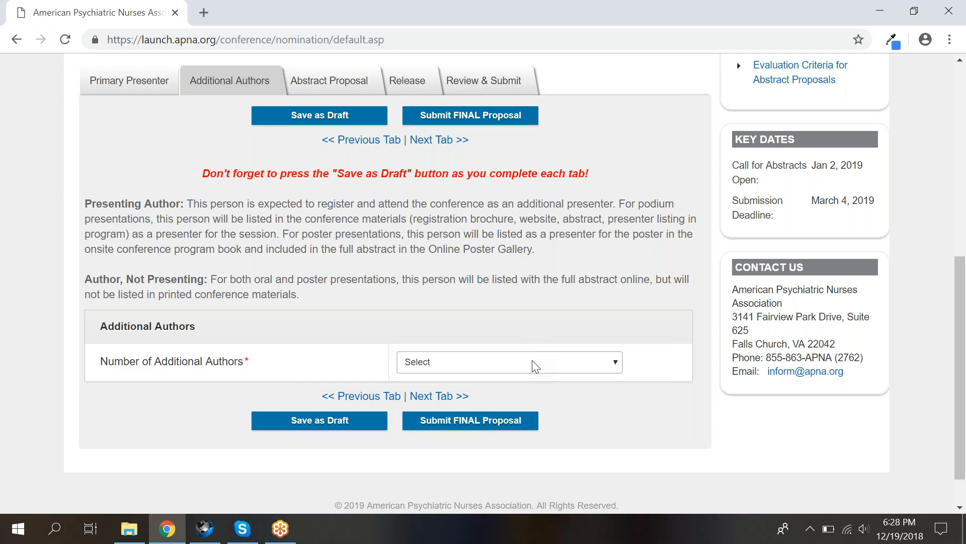
left_click(509, 362)
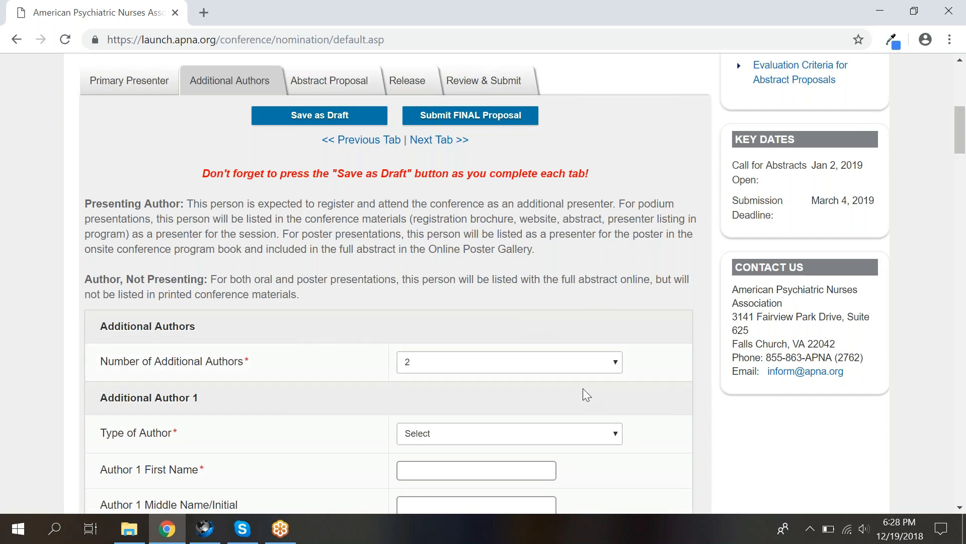
left_click(509, 433)
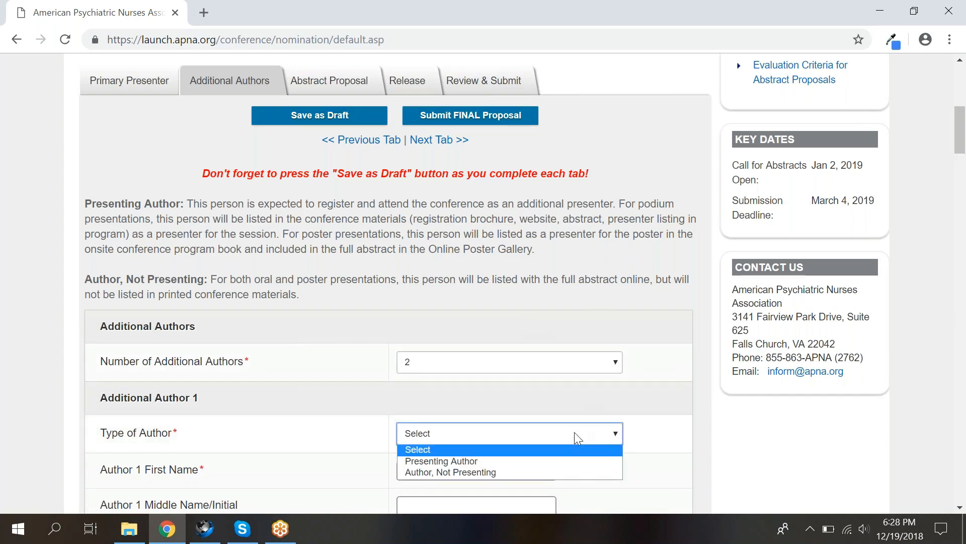
mouse_move(577, 474)
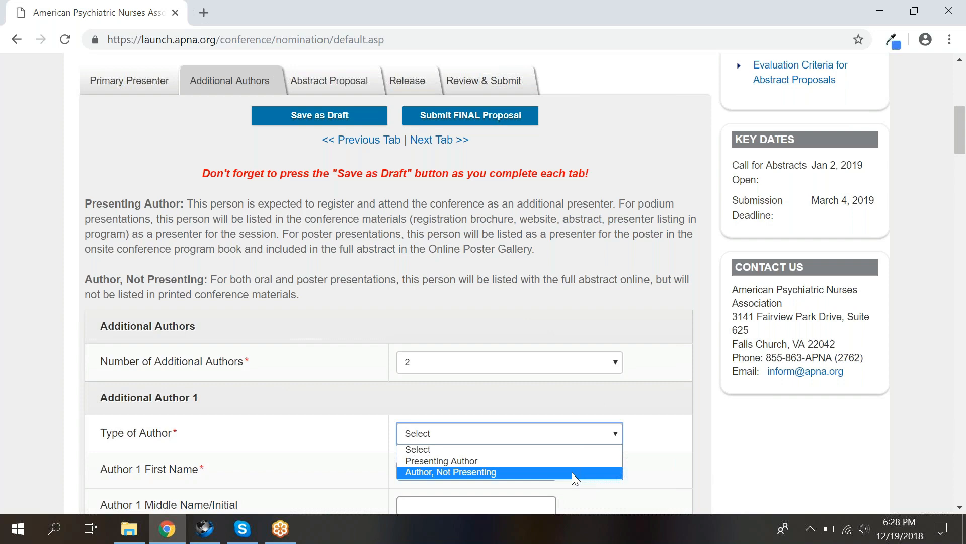
mouse_move(579, 415)
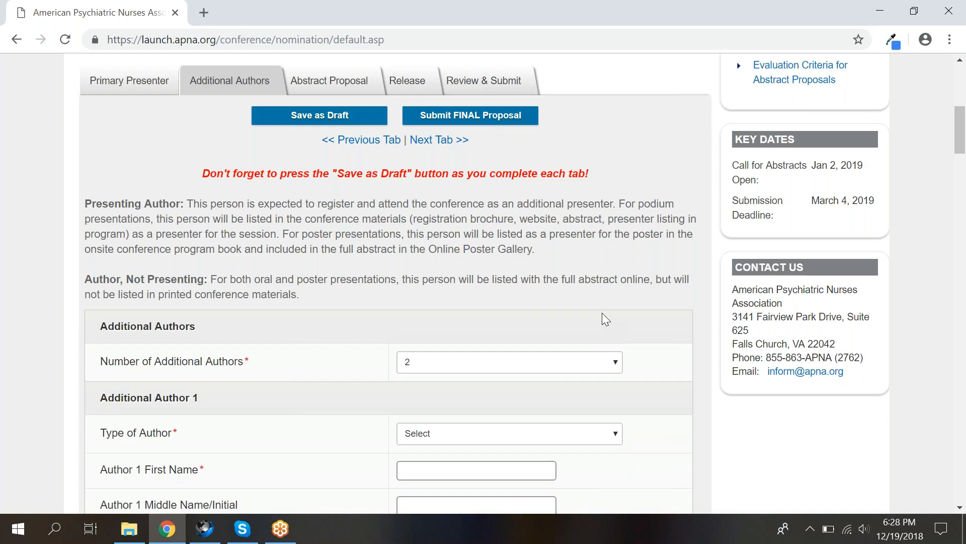
left_click(509, 362)
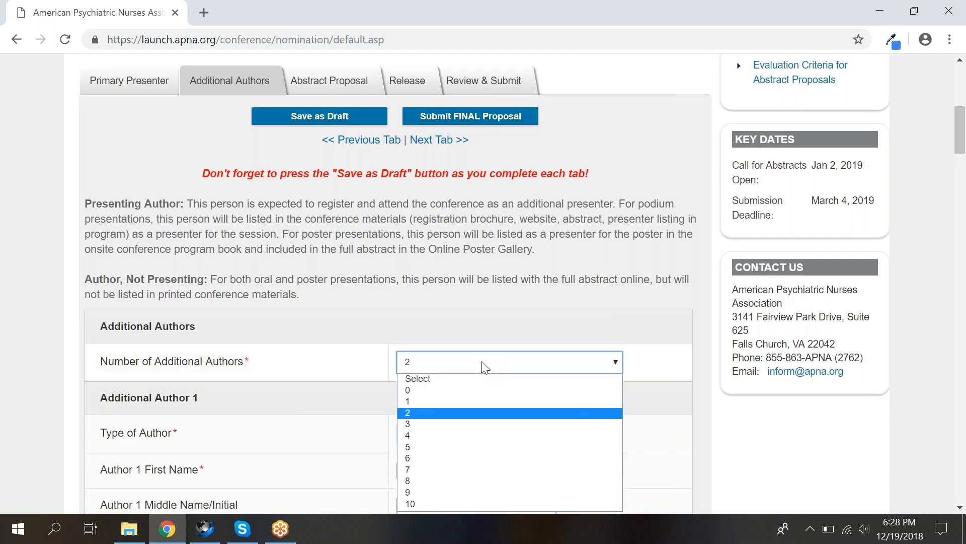
left_click(408, 390)
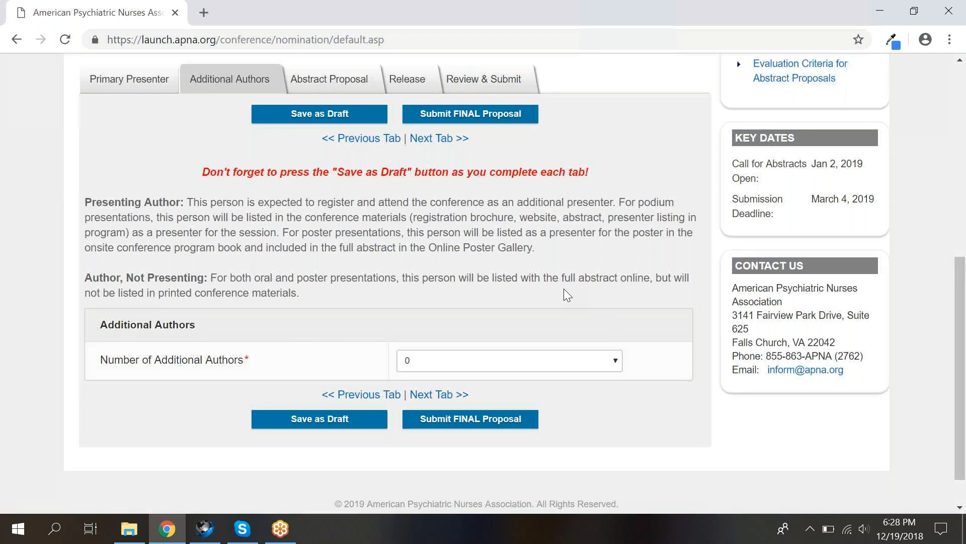
Save the Additional Authors section as a draft.
scroll("down", 3)
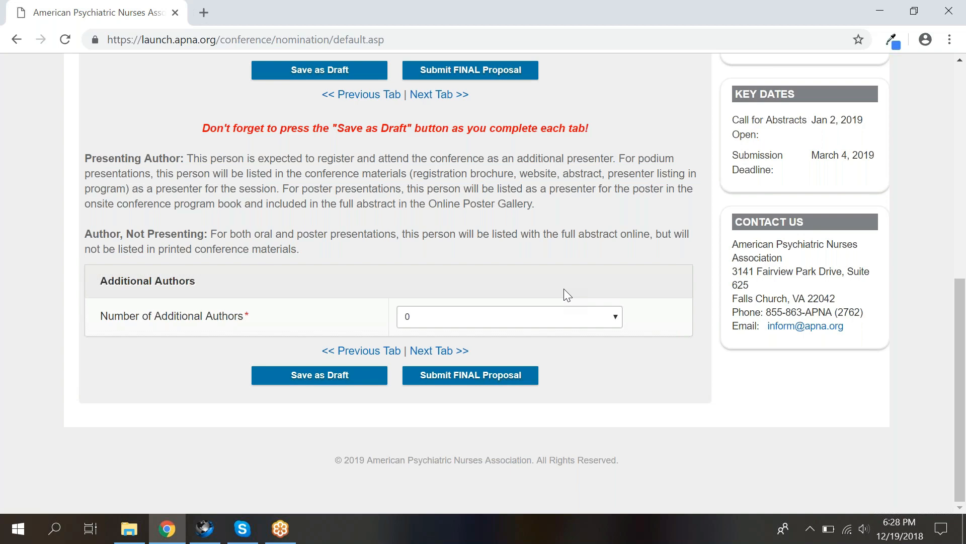
mouse_move(307, 383)
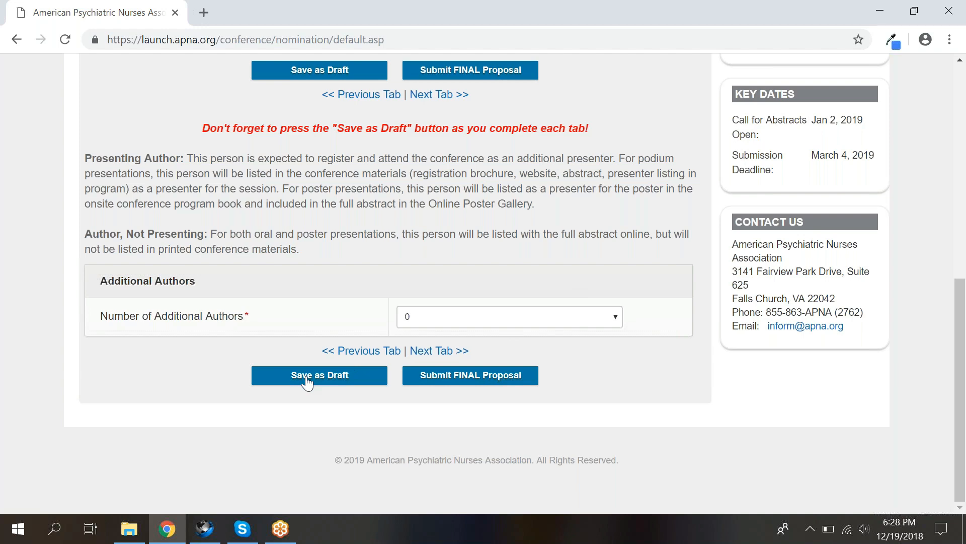
left_click(320, 375)
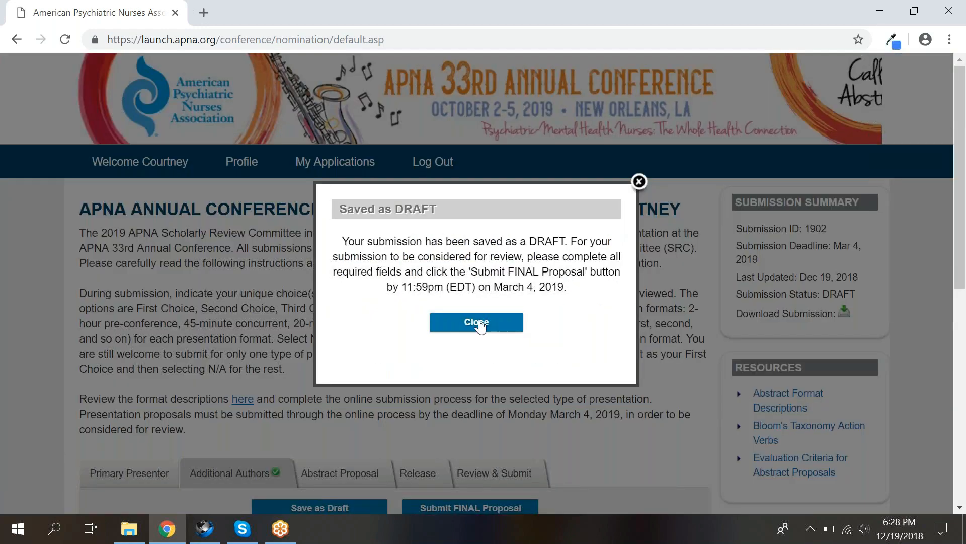
Dismiss the Saved as DRAFT confirmation so the Abstract Proposal tab opens.
left_click(477, 322)
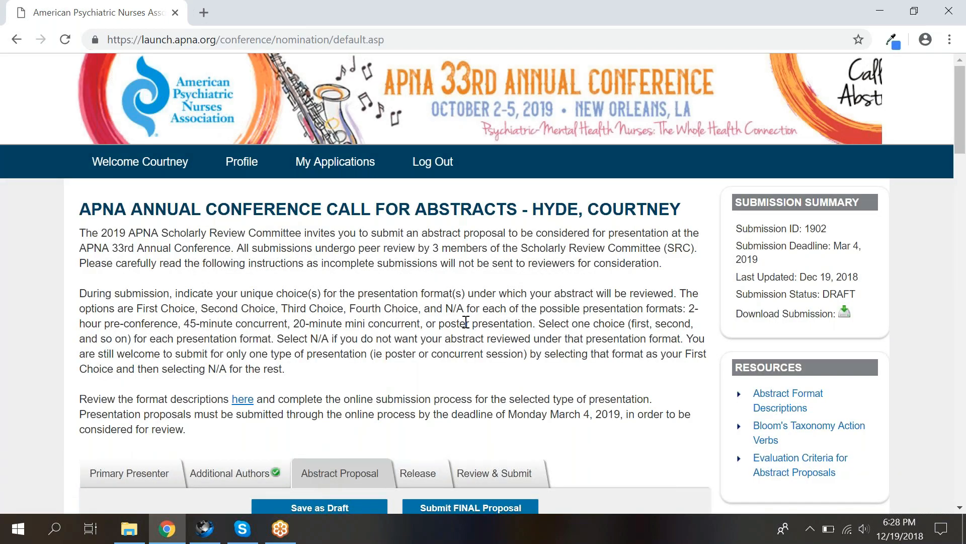
scroll("down", 3)
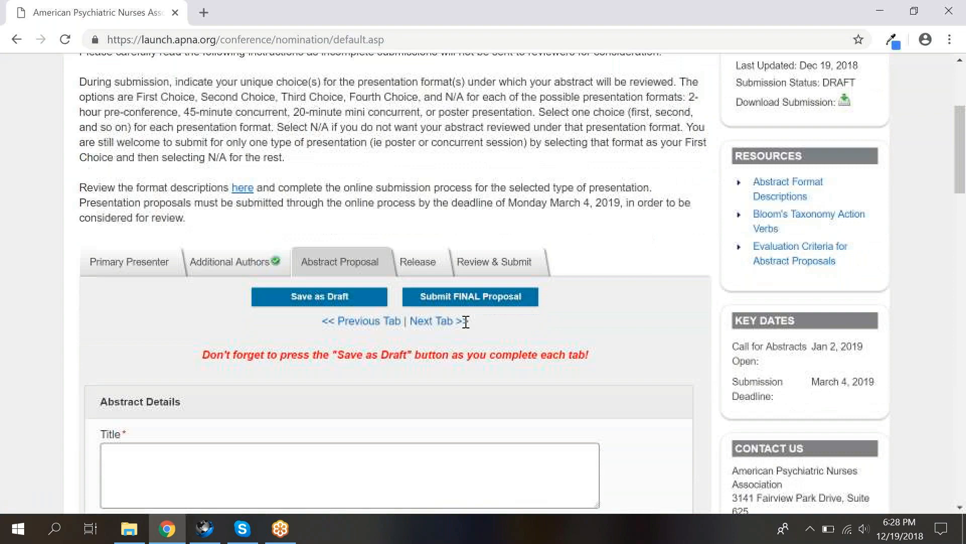
Set the abstract's Category to Education under Abstract Details.
scroll("down", 3)
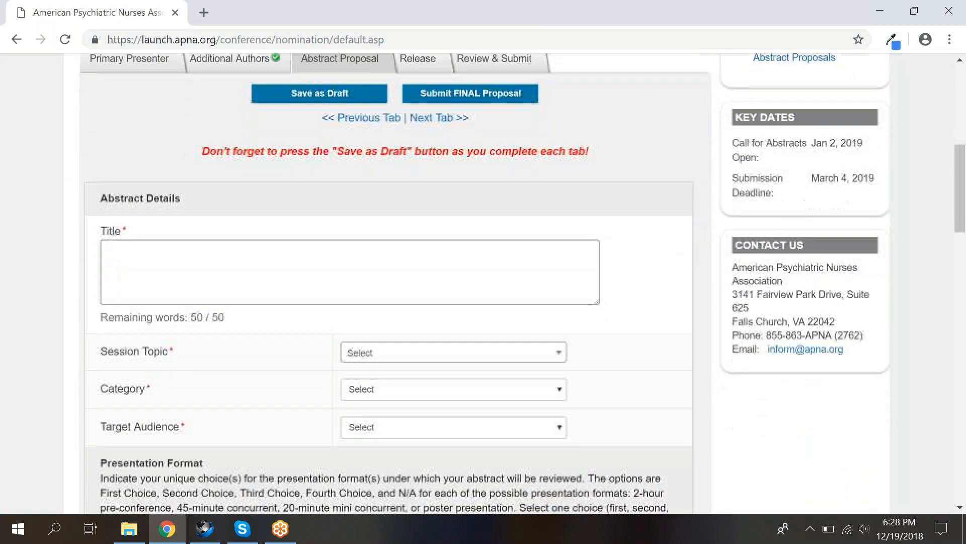
scroll("down", 3)
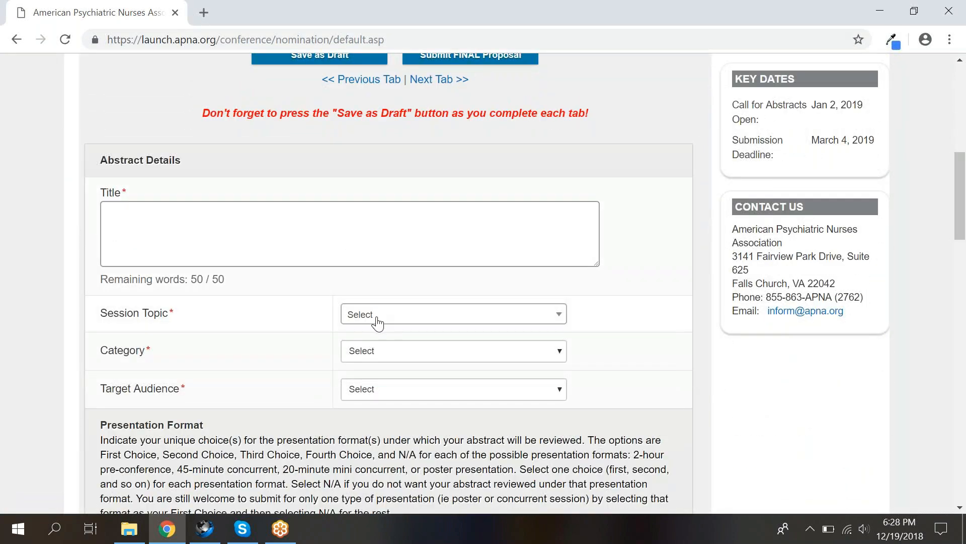
left_click(454, 314)
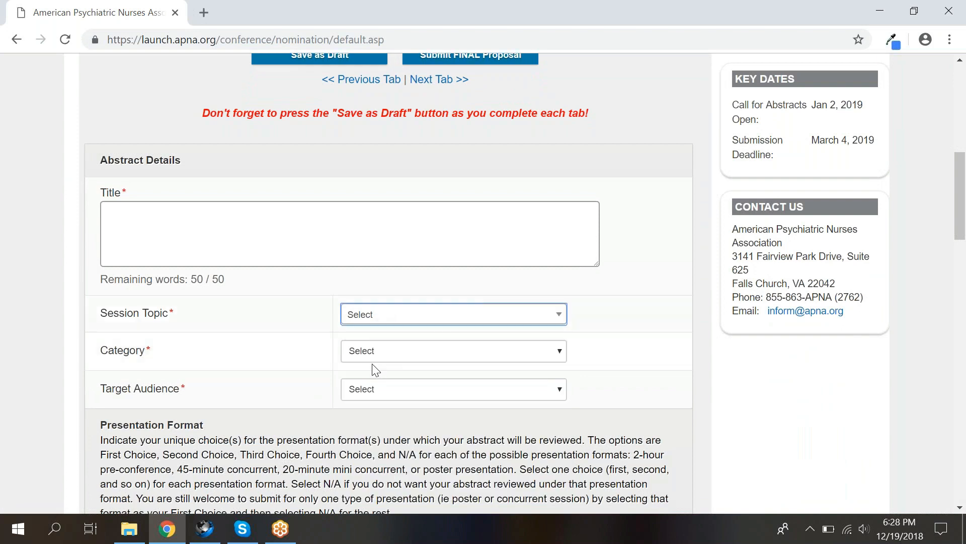
left_click(453, 351)
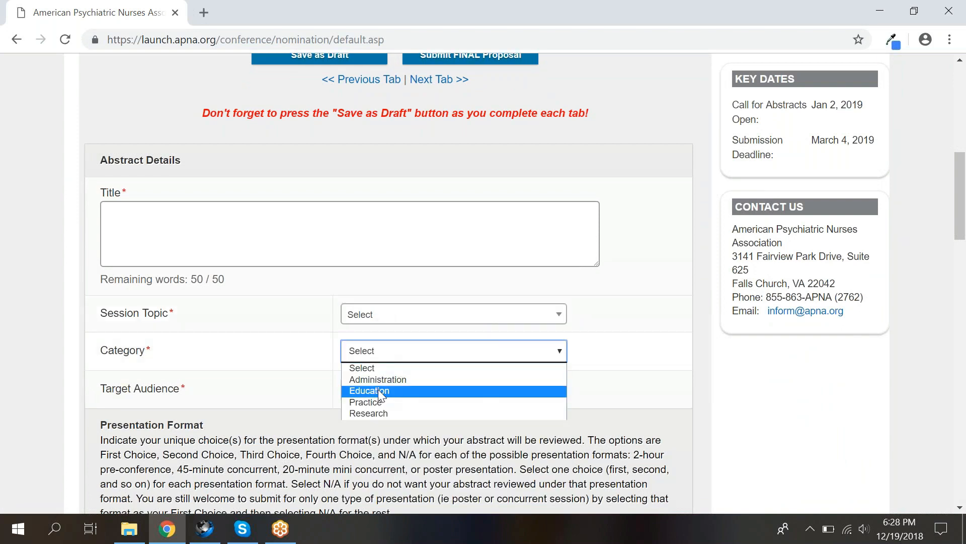
left_click(369, 390)
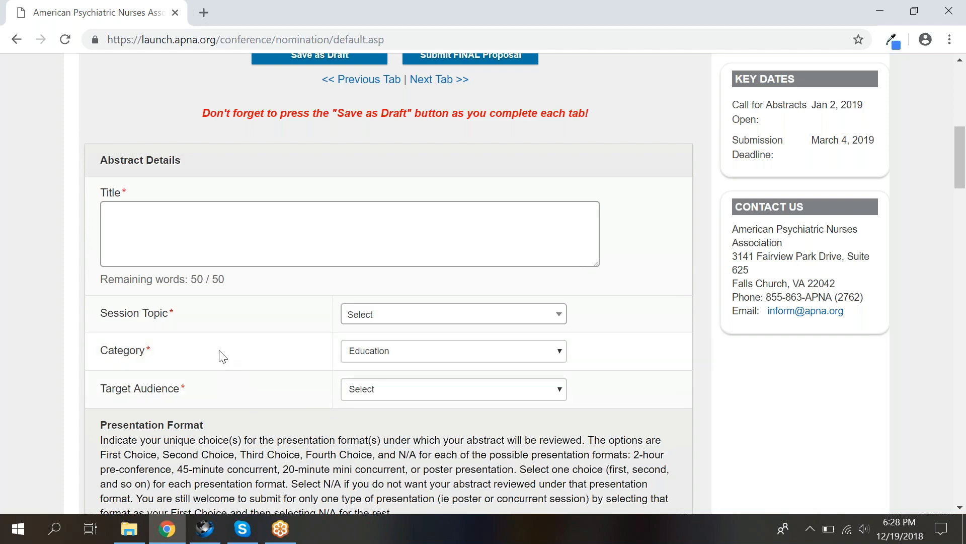
mouse_move(202, 419)
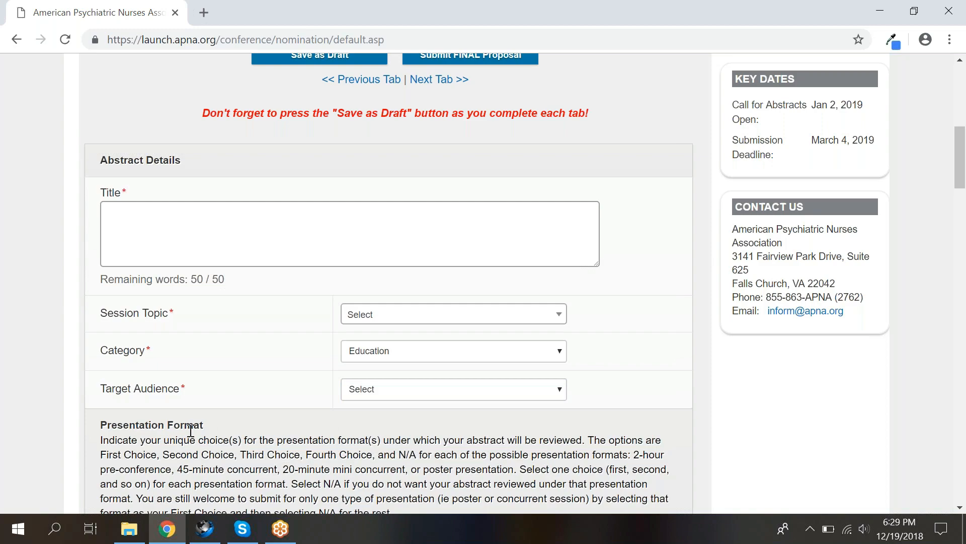
scroll("down", 3)
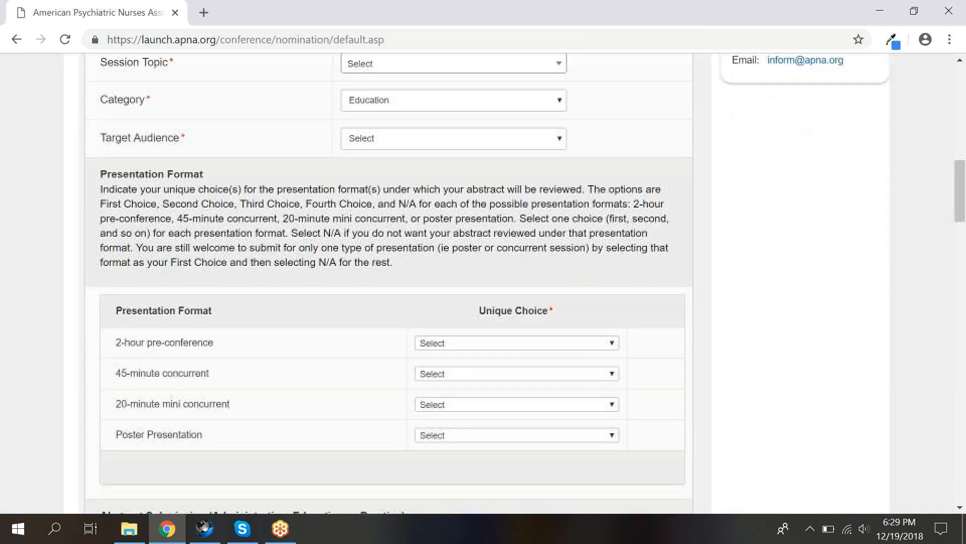
Rank 2-hour pre-conference as First Choice and Poster Presentation as Third Choice.
scroll("down", 3)
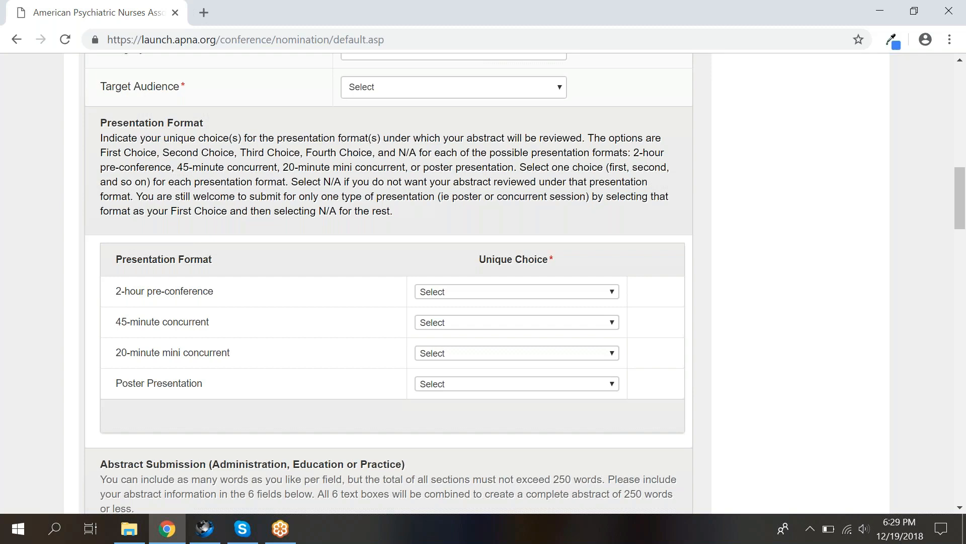
mouse_move(285, 293)
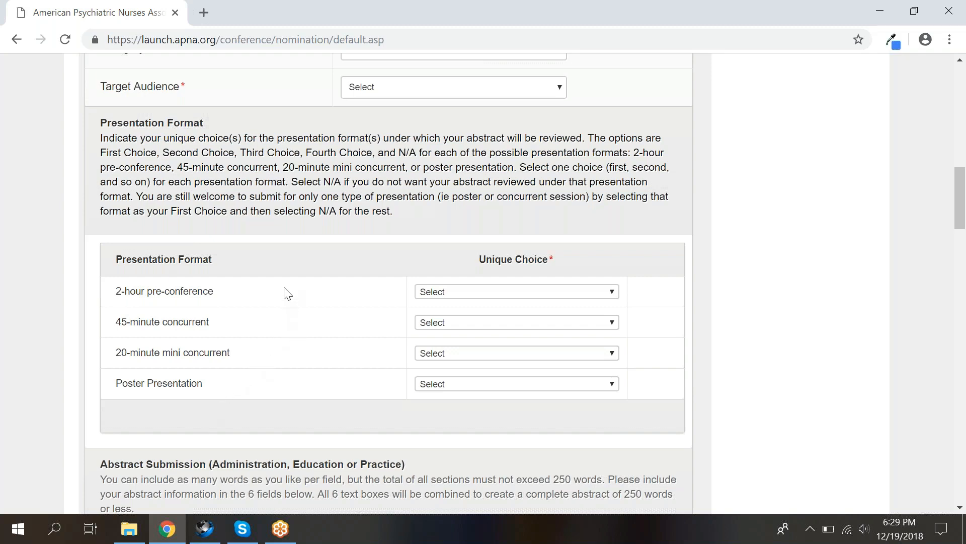
mouse_move(270, 330)
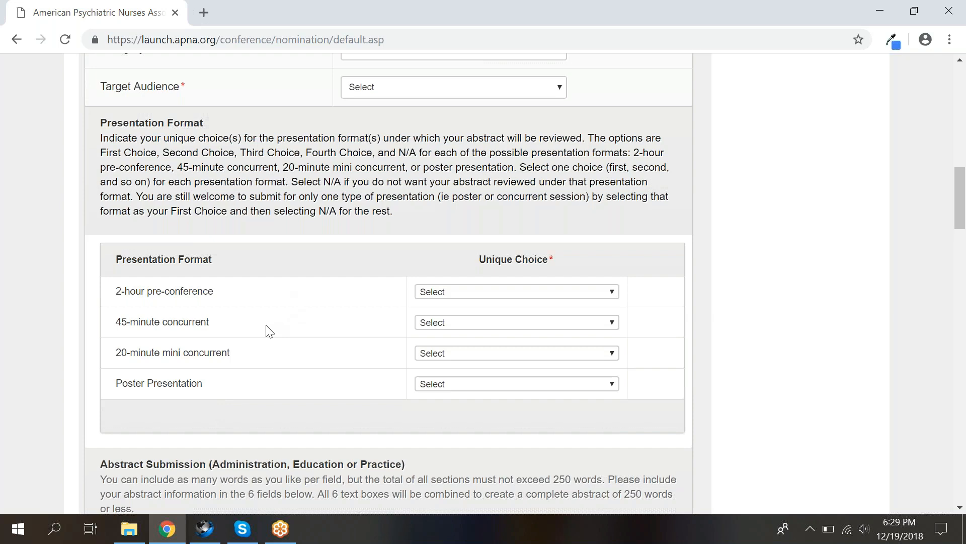
mouse_move(259, 360)
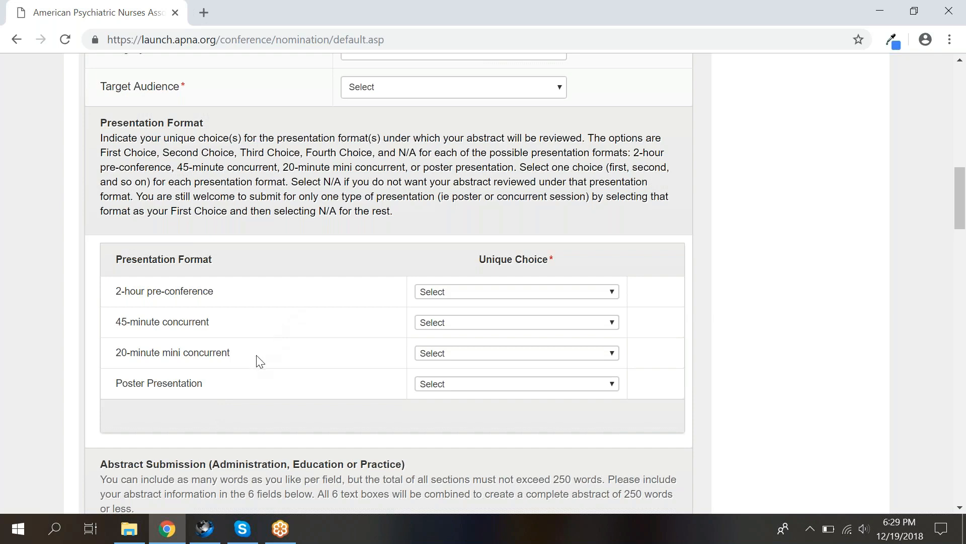
mouse_move(260, 395)
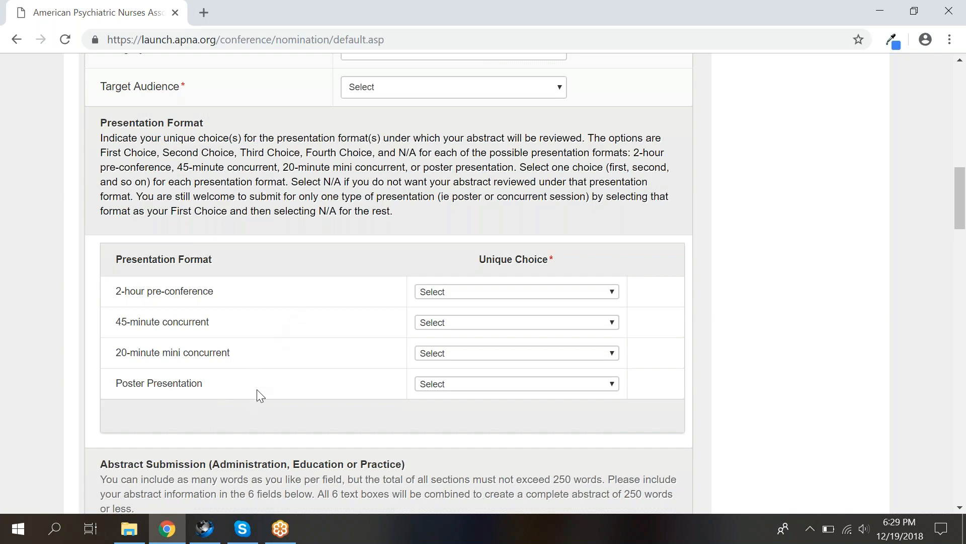
mouse_move(436, 311)
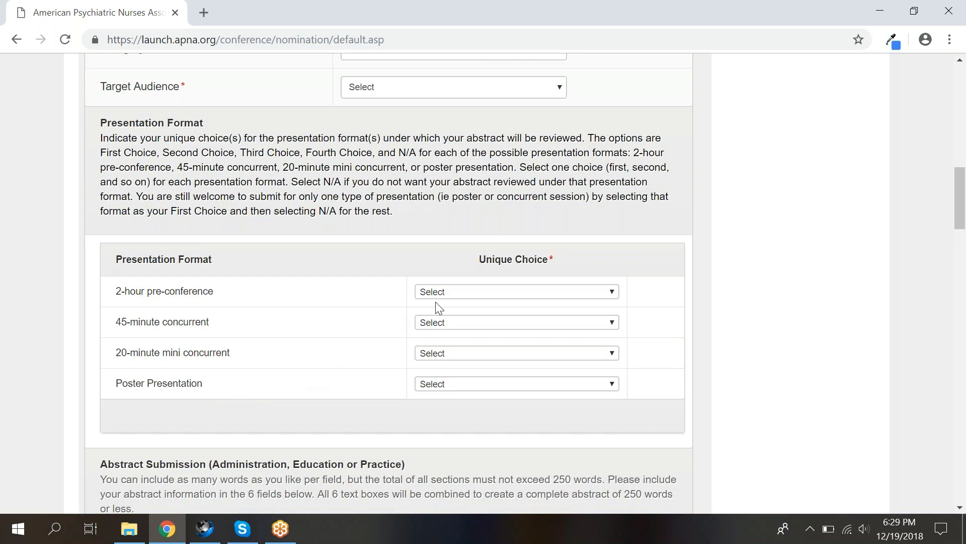
left_click(516, 291)
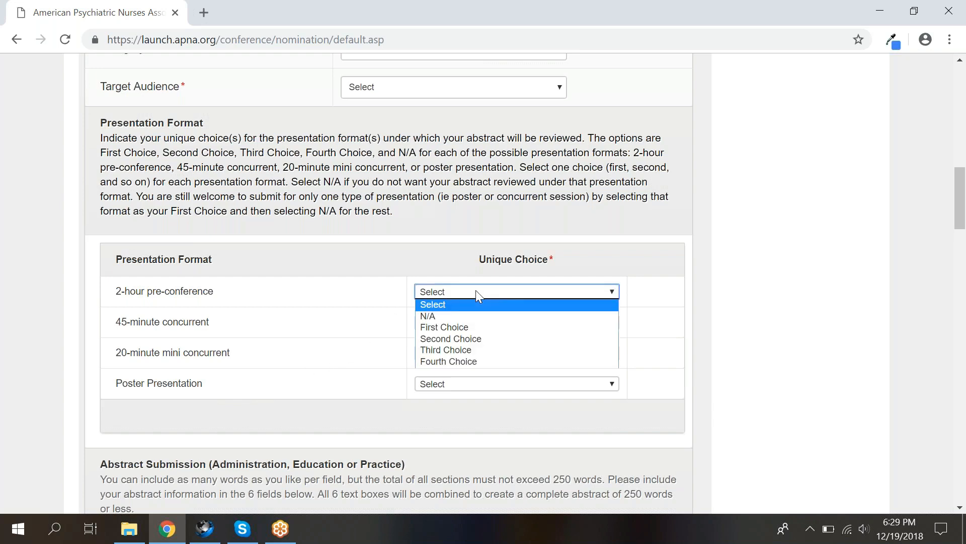
mouse_move(444, 327)
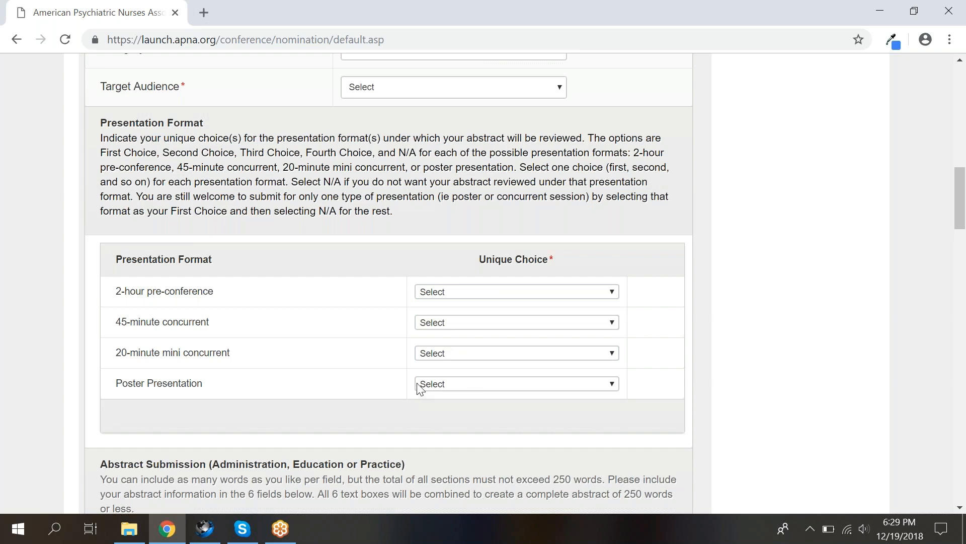
mouse_move(444, 384)
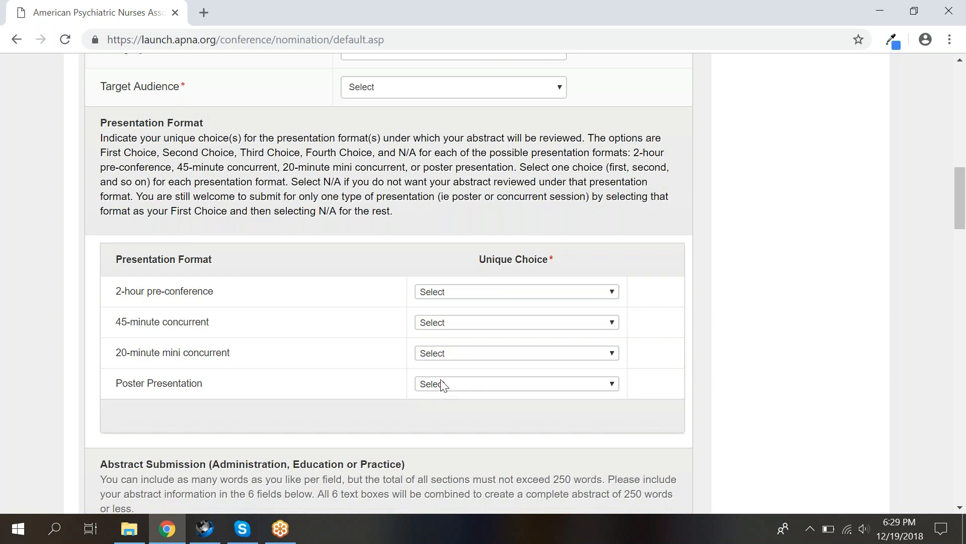
left_click(517, 384)
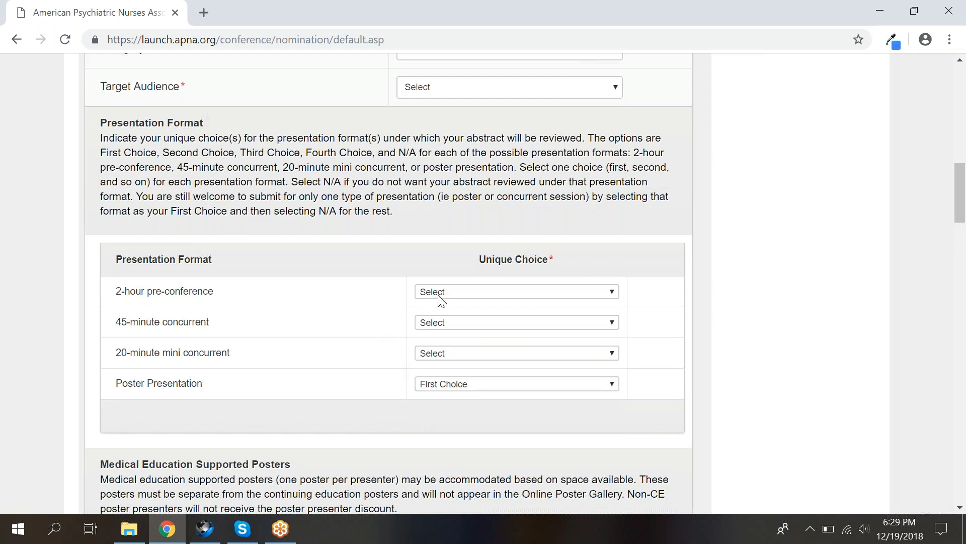
left_click(516, 292)
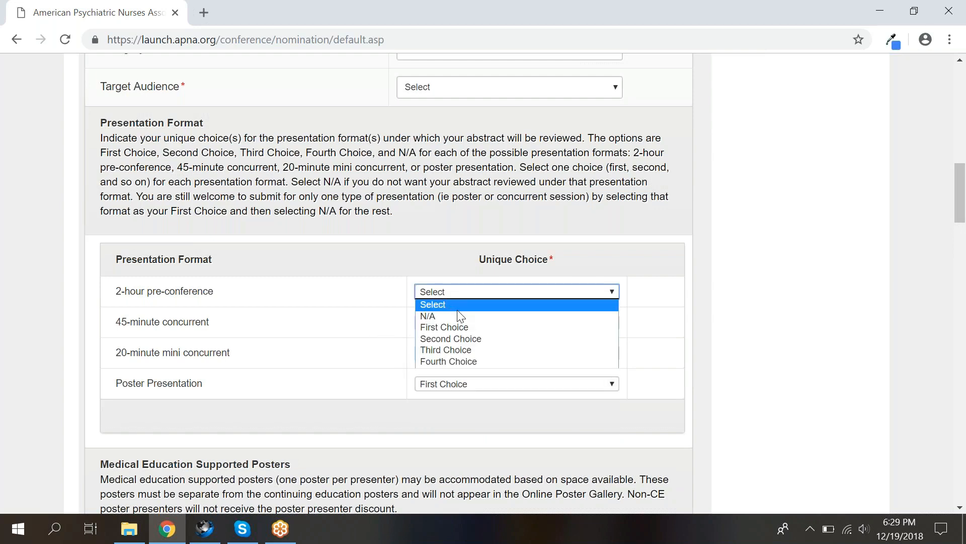
left_click(444, 326)
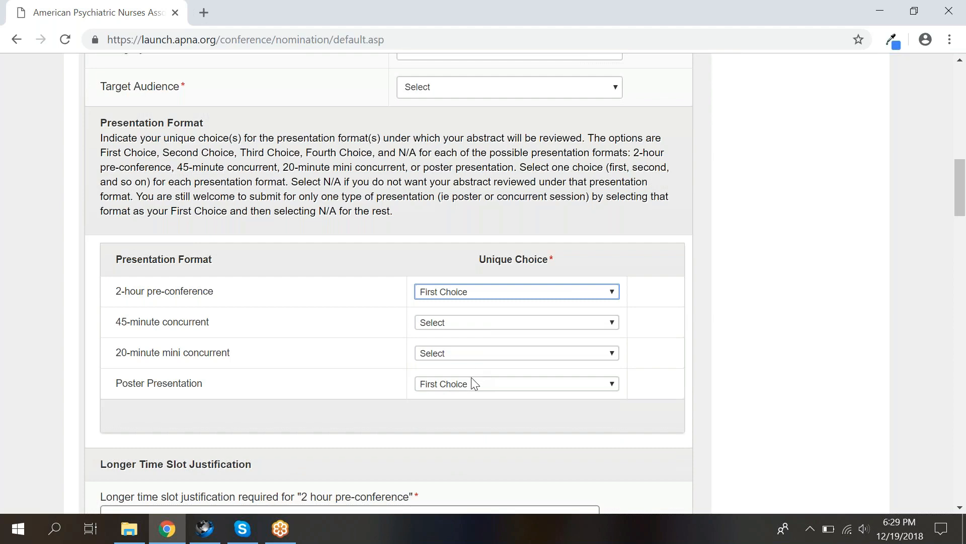
left_click(516, 383)
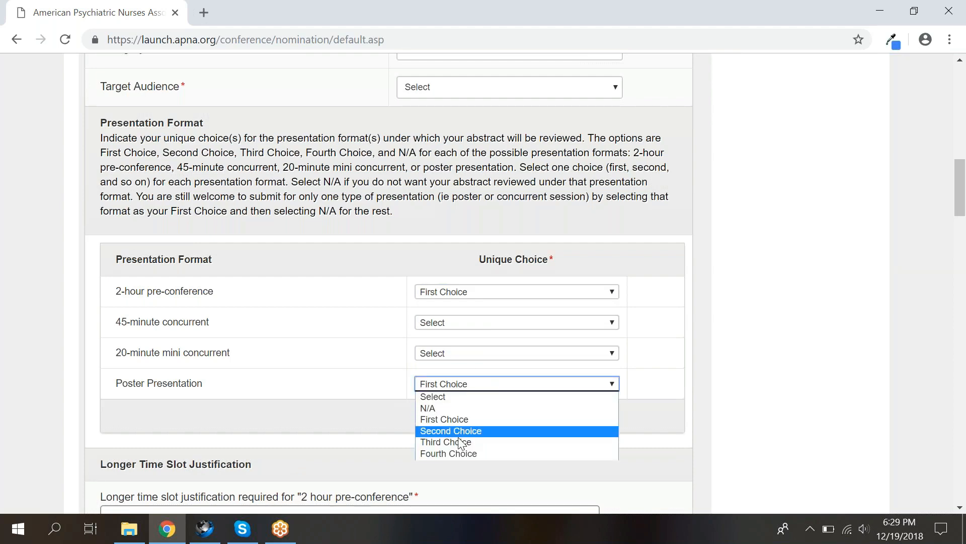
left_click(445, 442)
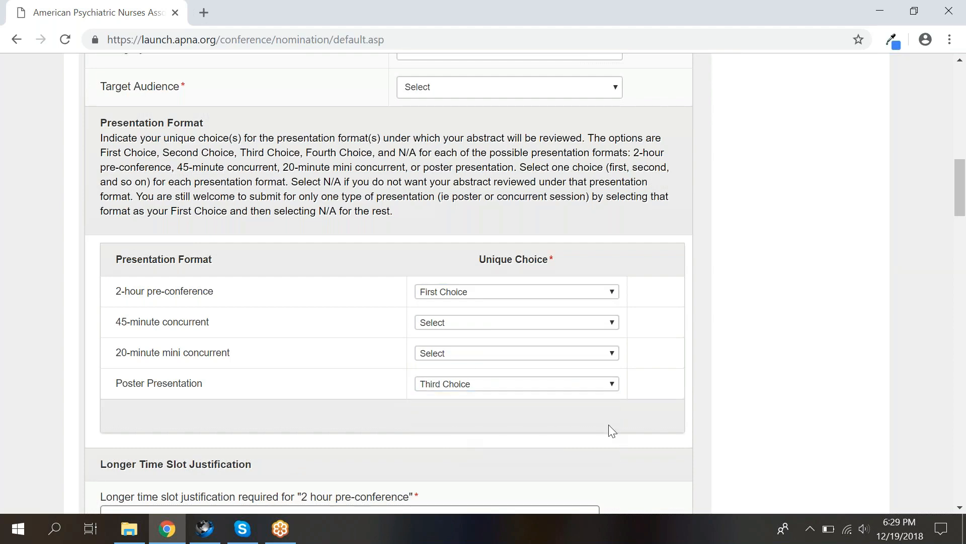
Enter "this is my problem statement" in the abstract's Problem Statement field.
scroll("down", 3)
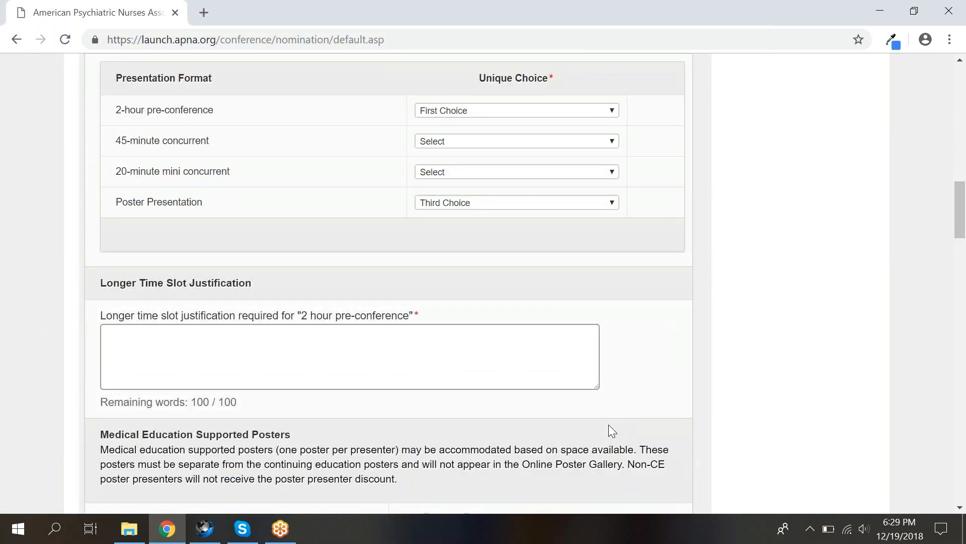
scroll("down", 3)
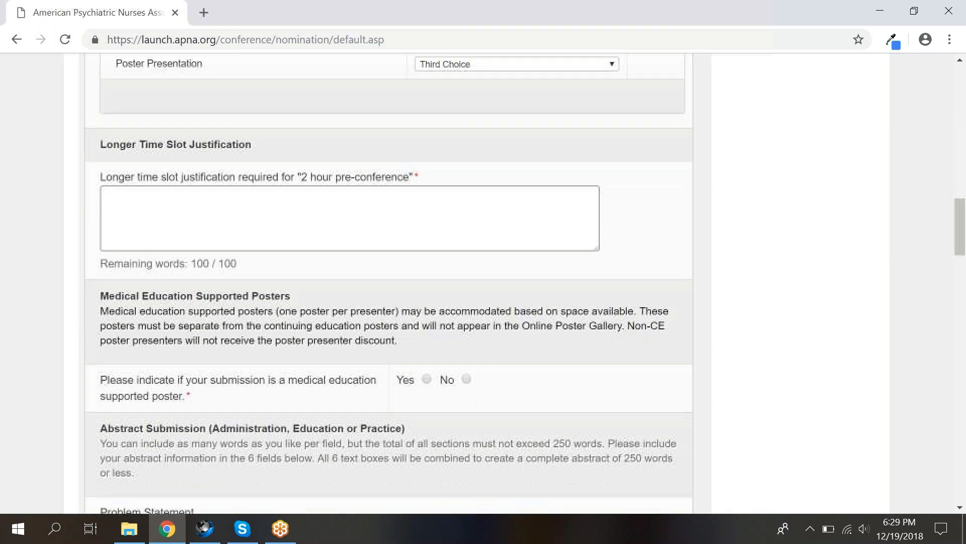
scroll("down", 3)
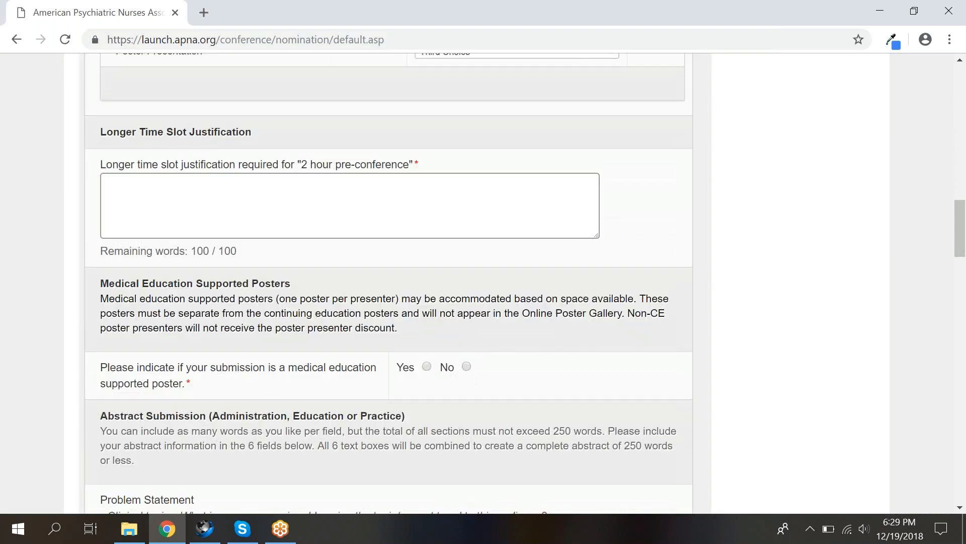
scroll("down", 3)
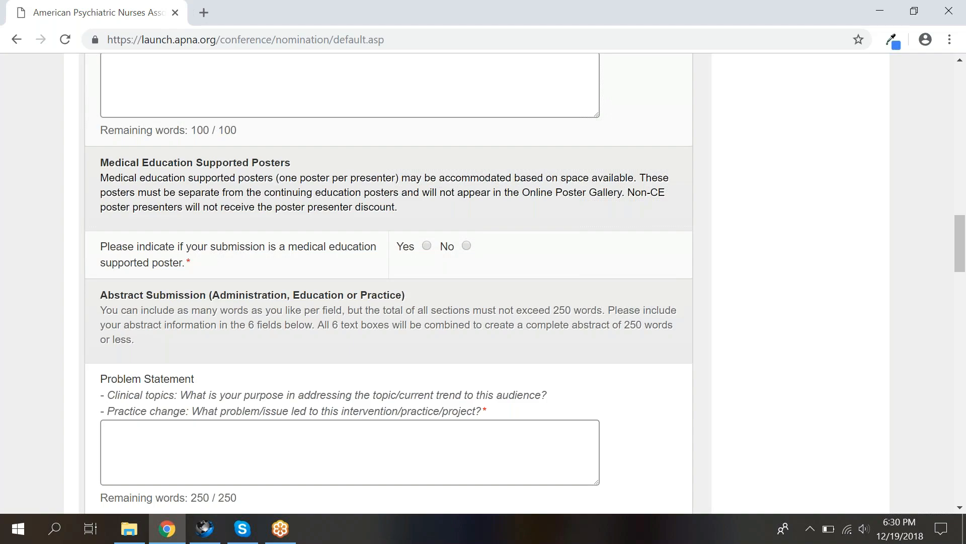
scroll("down", 3)
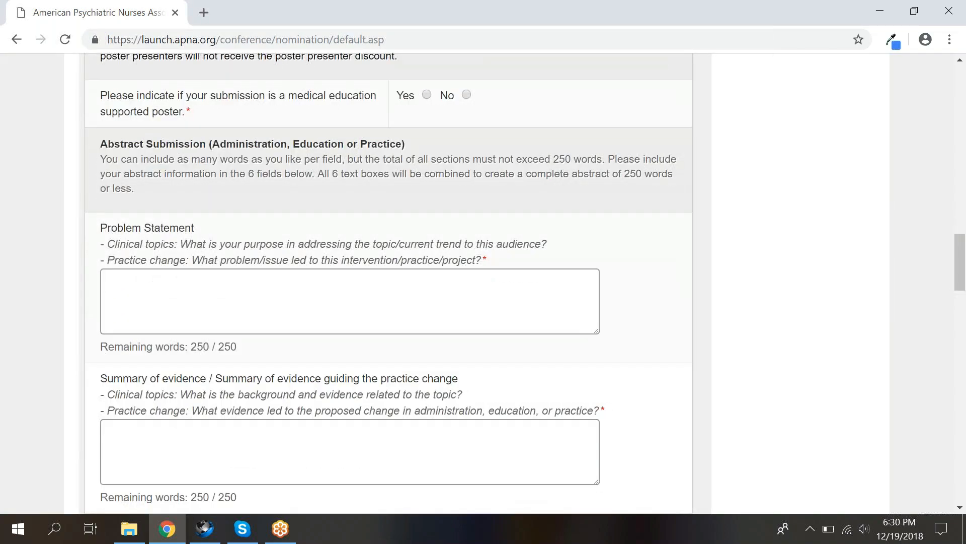
scroll("down", 3)
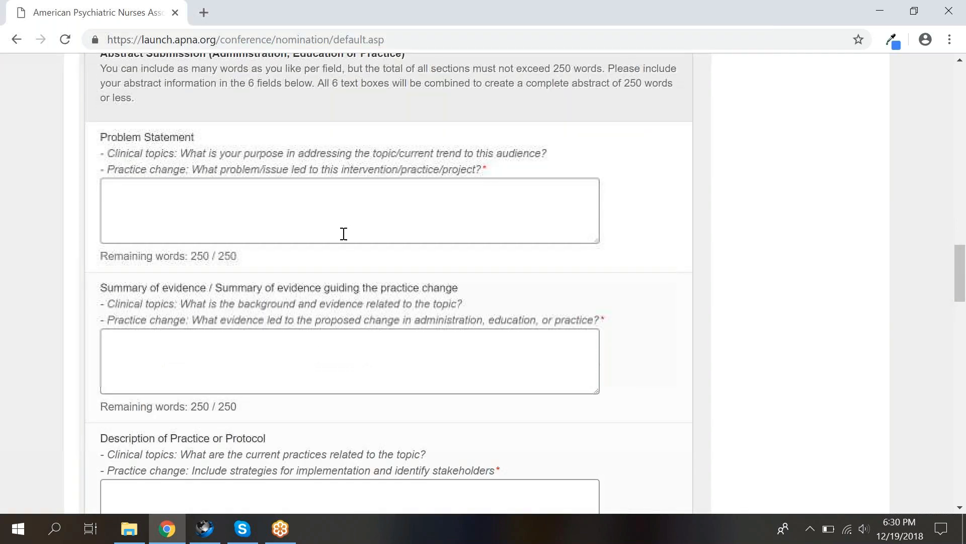
left_click(349, 220)
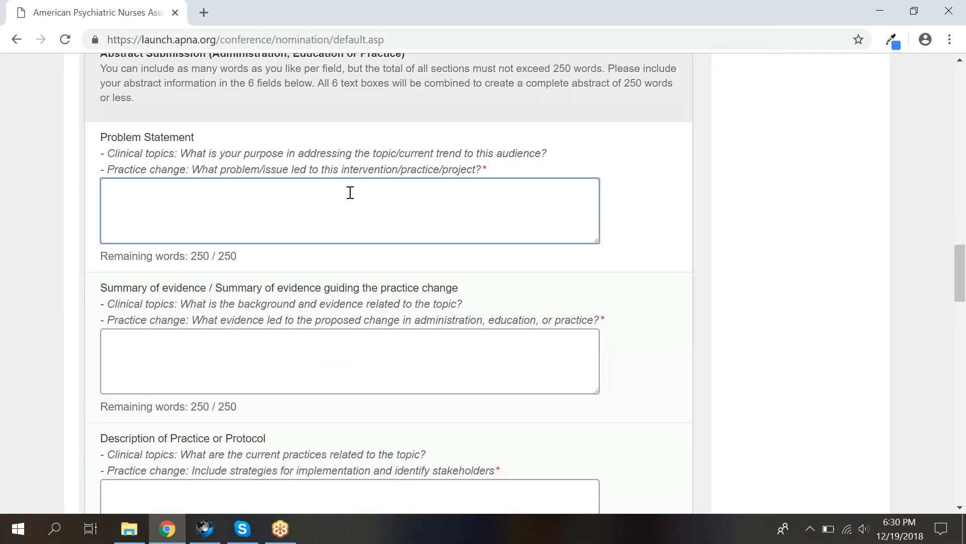
type("this is")
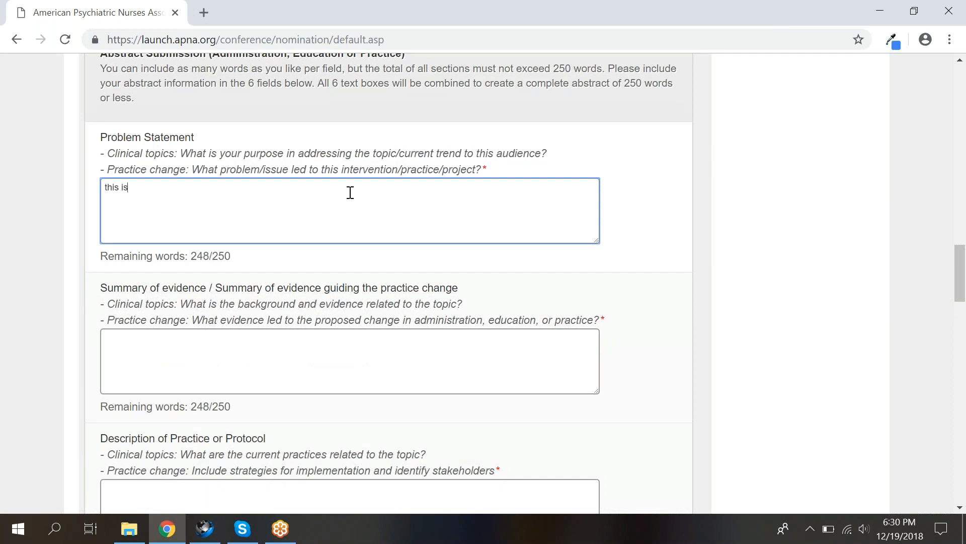
type("my problem sta")
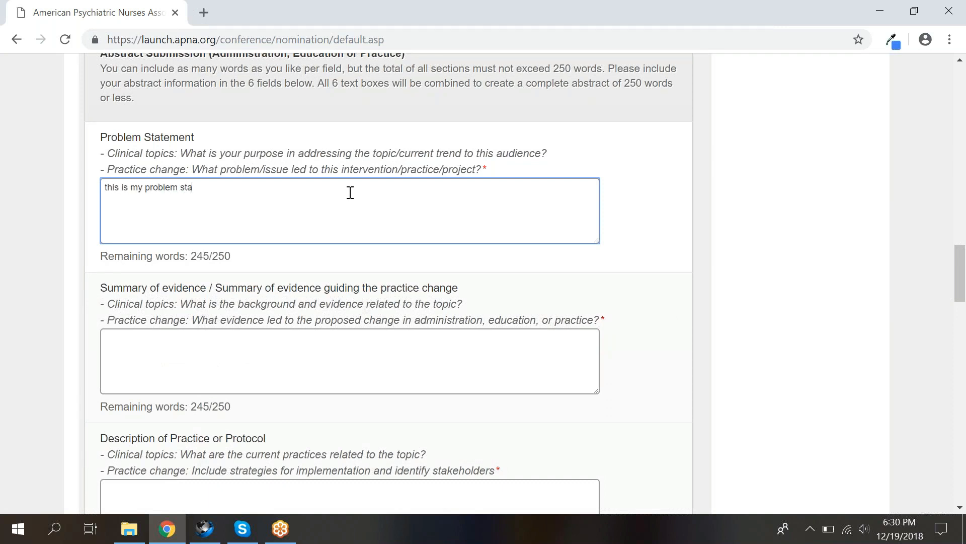
type("tement")
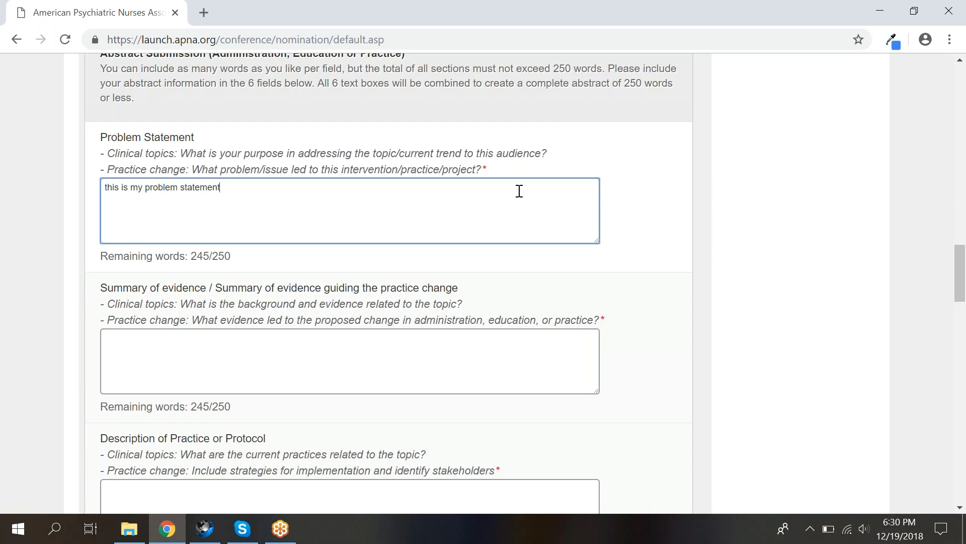
mouse_move(531, 200)
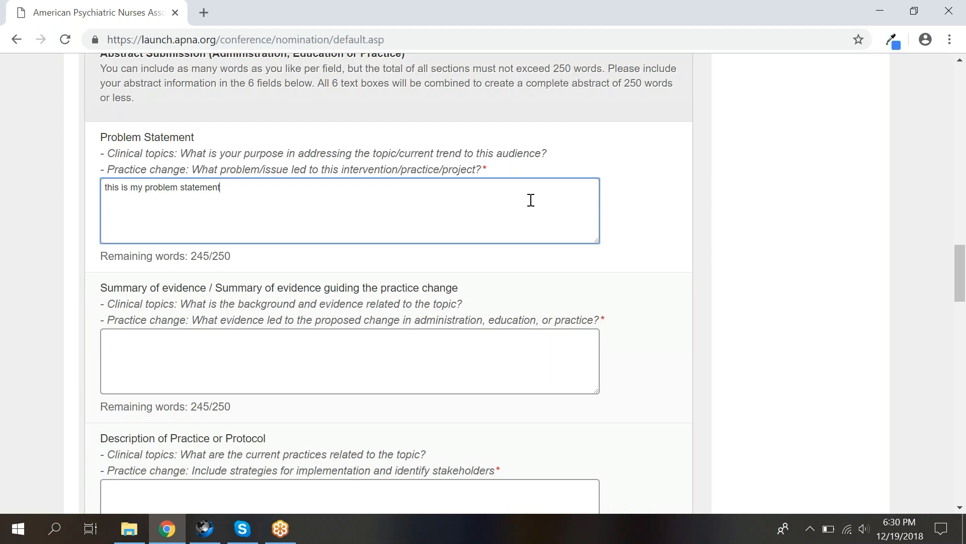
left_click(738, 310)
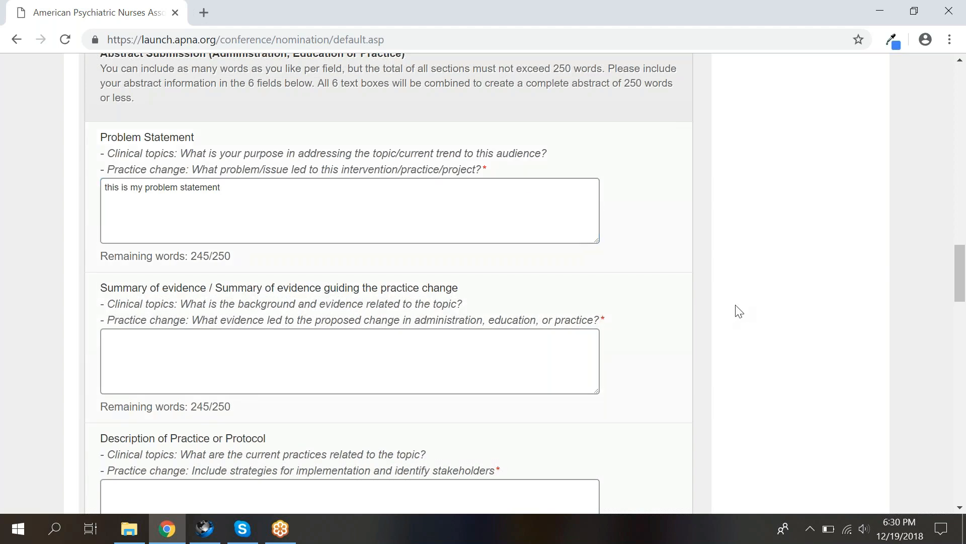
scroll("down", 3)
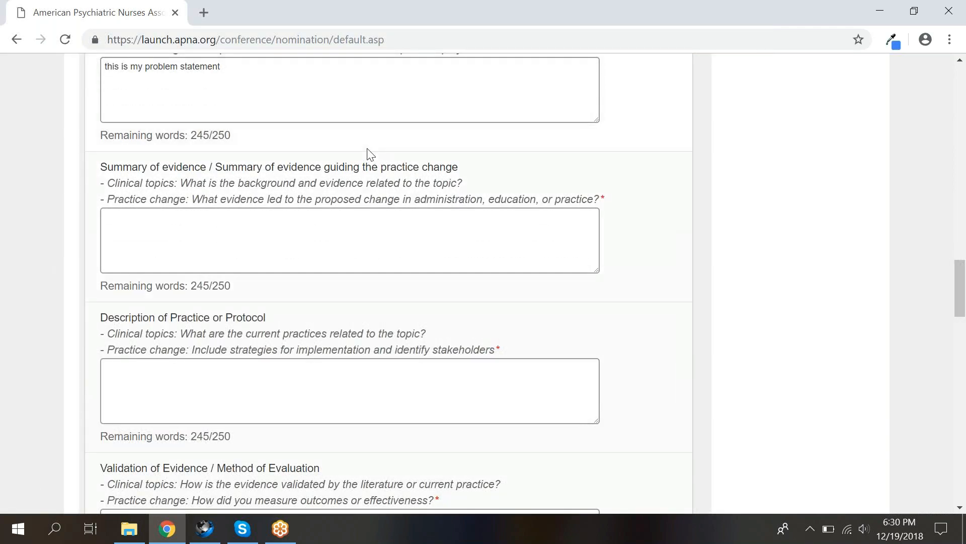
mouse_move(313, 145)
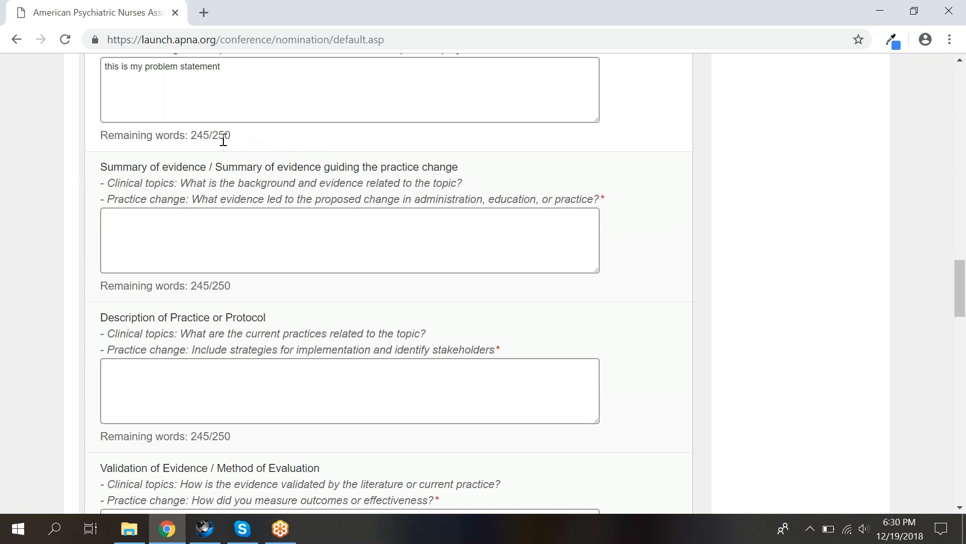
mouse_move(231, 137)
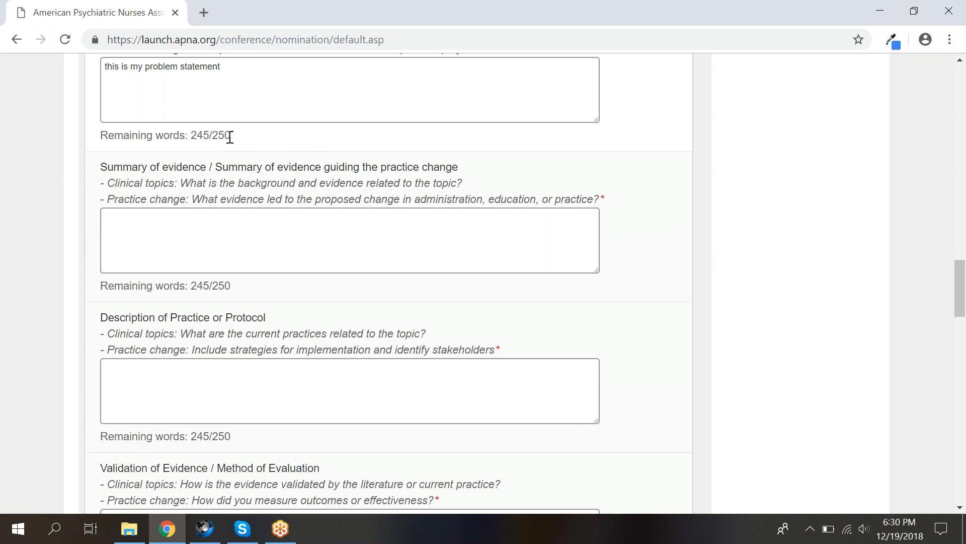
mouse_move(517, 328)
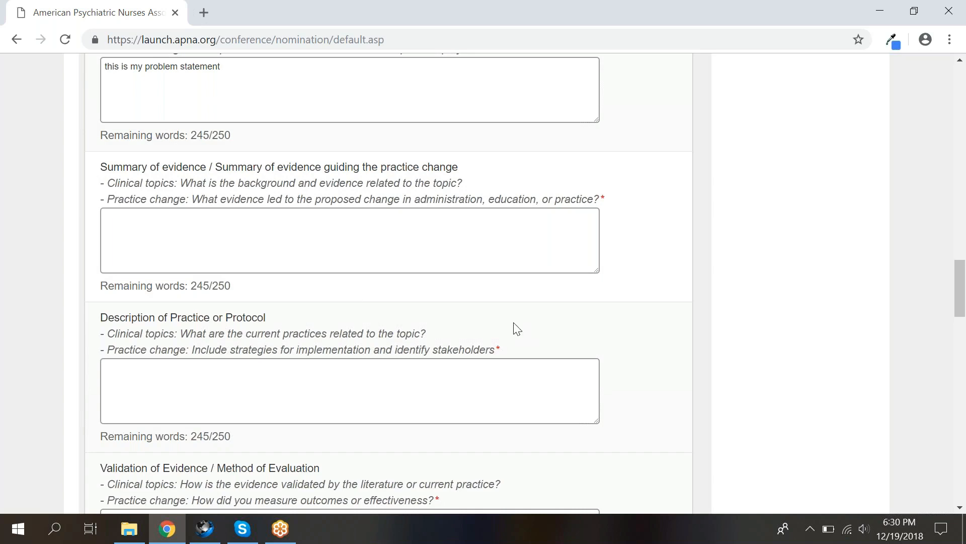
mouse_move(721, 274)
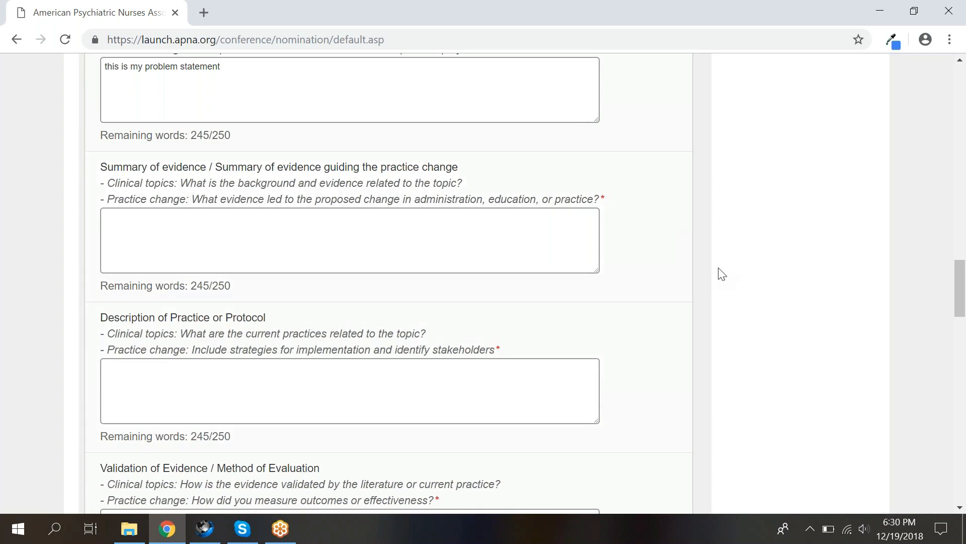
scroll("down", 3)
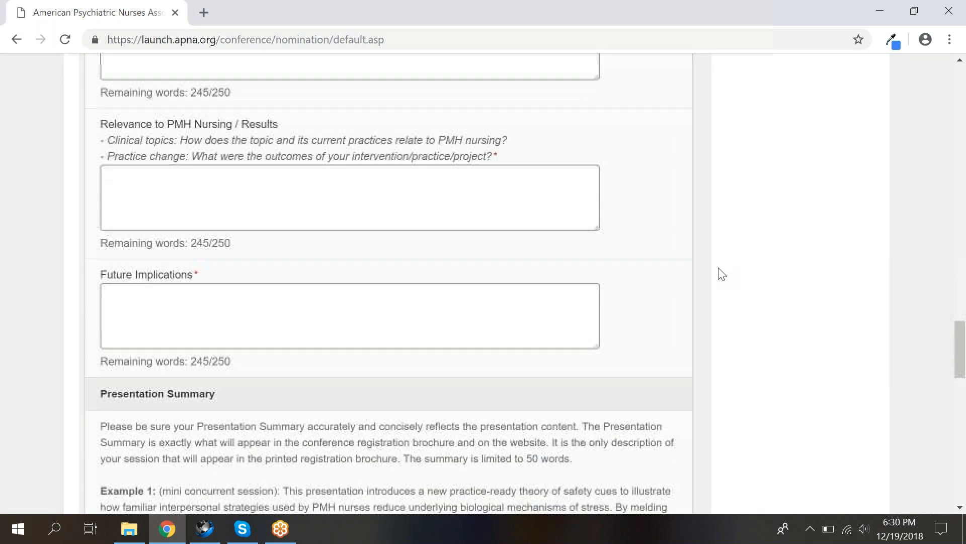
scroll("down", 3)
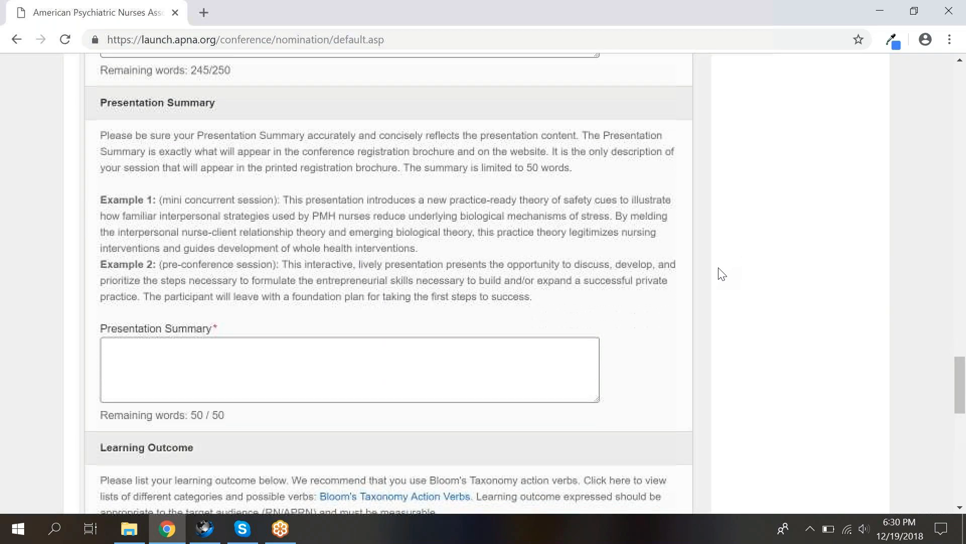
scroll("down", 3)
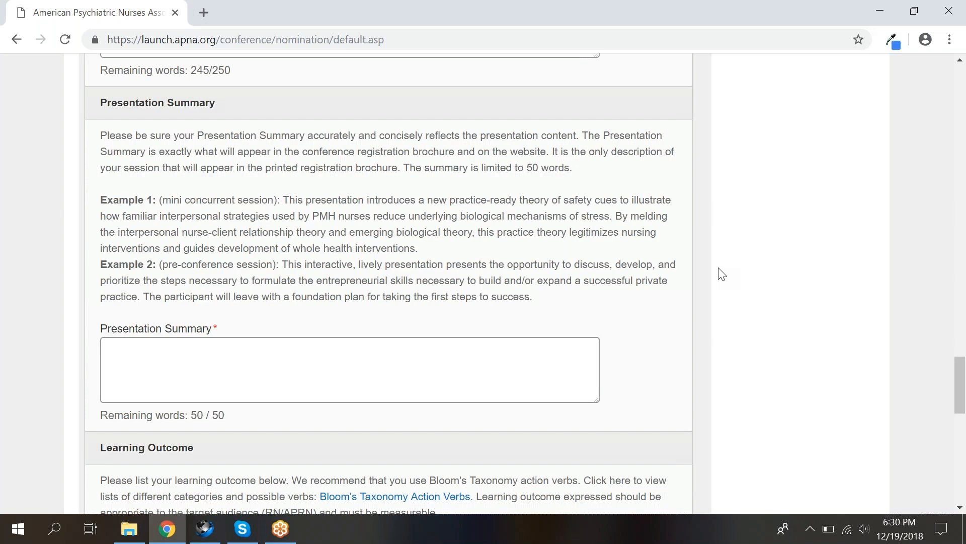
scroll("down", 3)
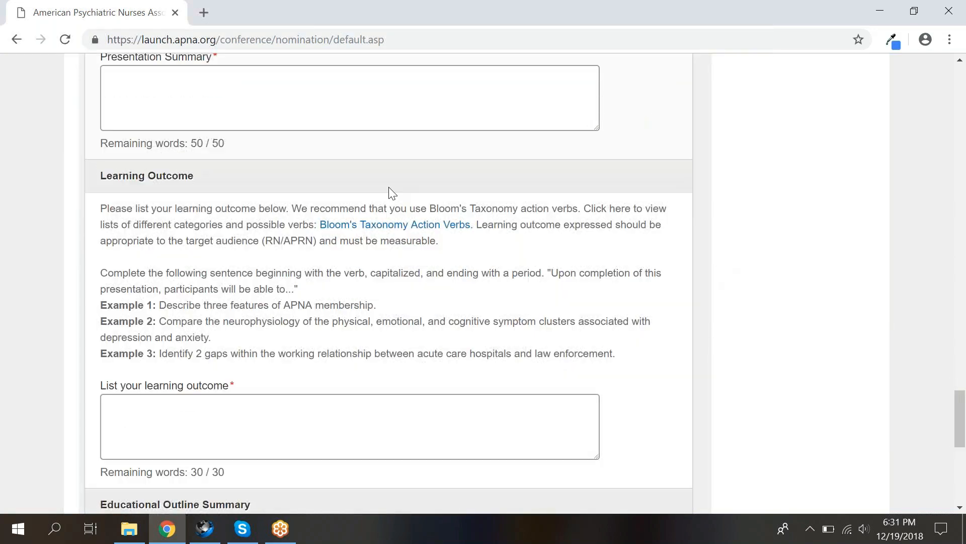
mouse_move(652, 306)
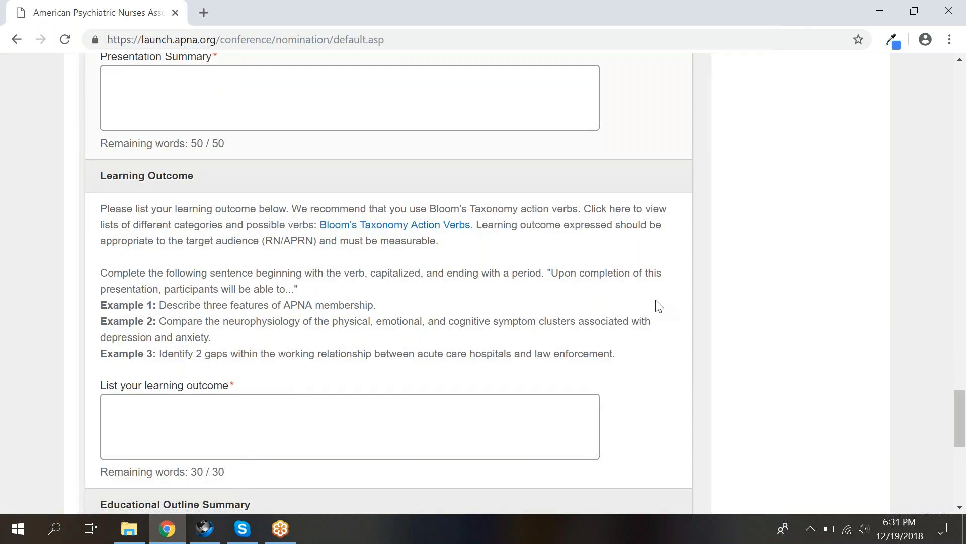
scroll("down", 3)
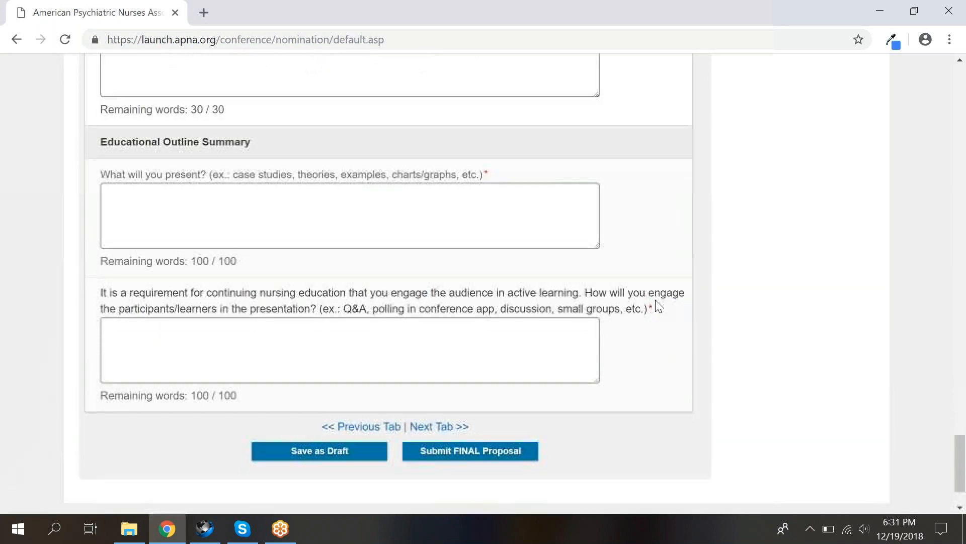
scroll("down", 3)
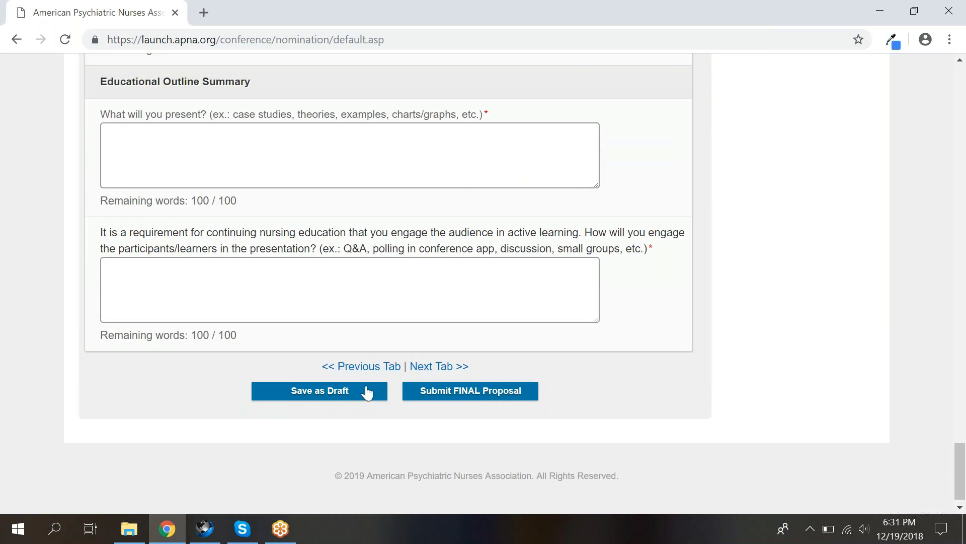
Save the Abstract Proposal as a draft and dismiss the Saved as DRAFT notice.
left_click(319, 391)
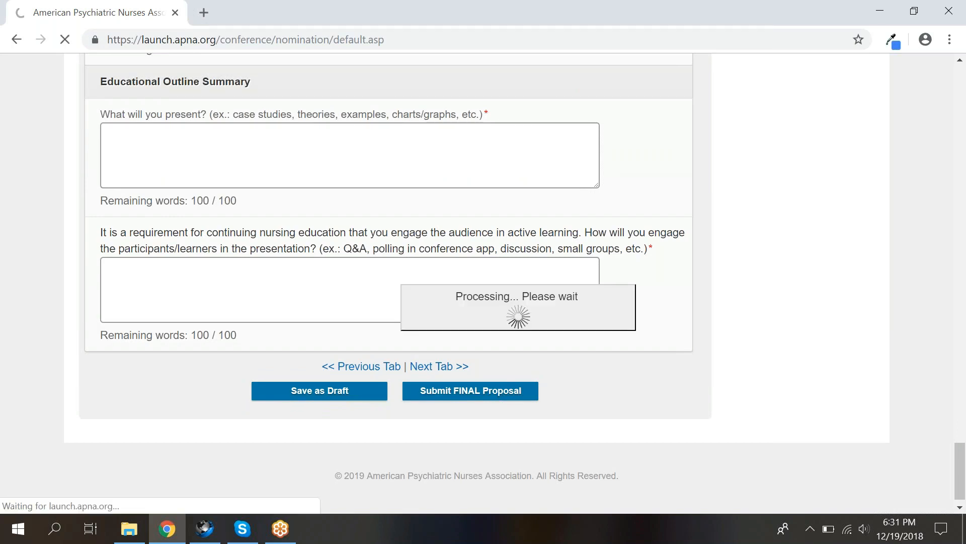
left_click(319, 390)
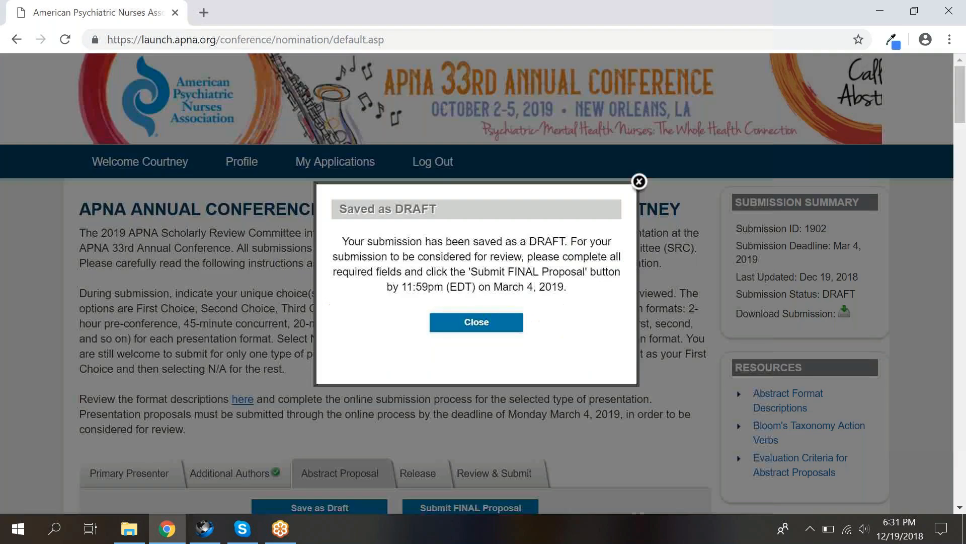
left_click(476, 322)
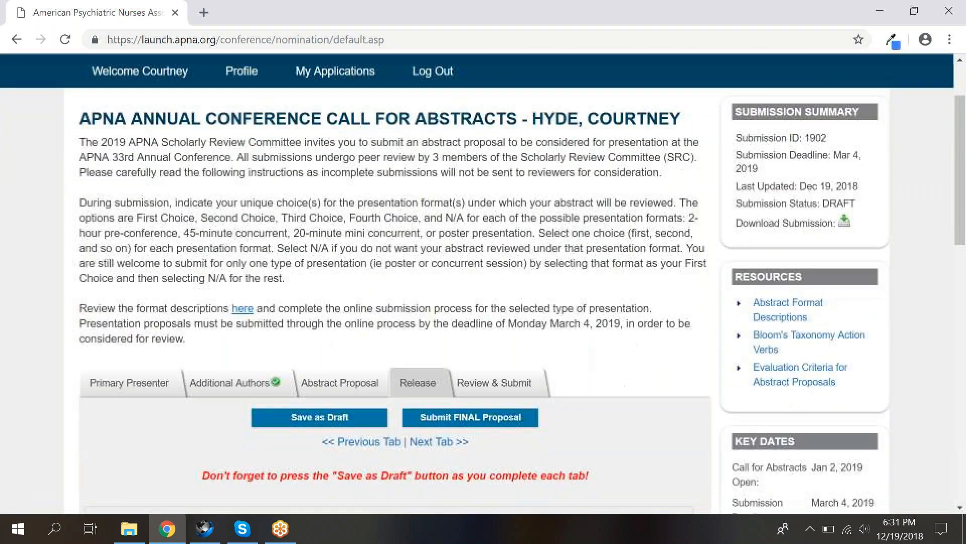
Review the Release consent questions unanswered and save the Release form as a draft.
scroll("down", 3)
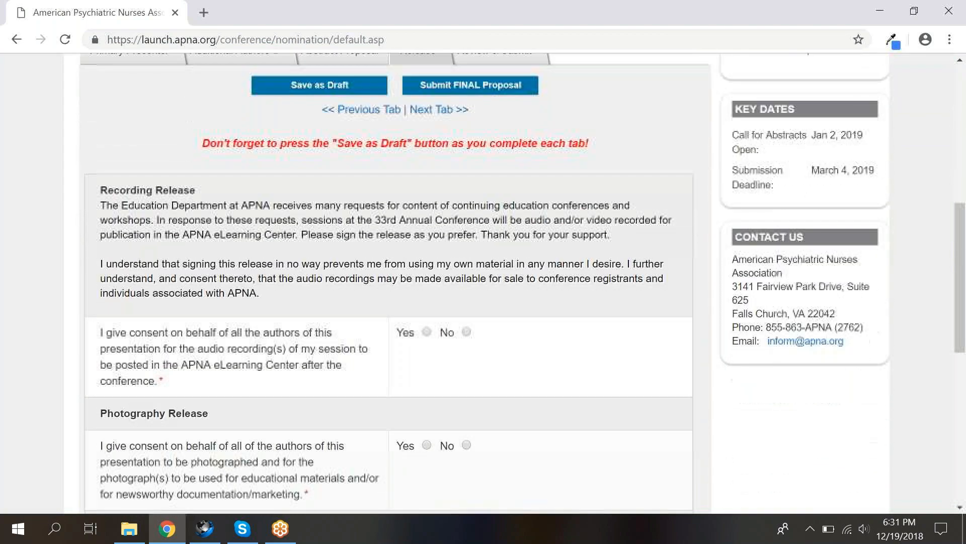
scroll("down", 3)
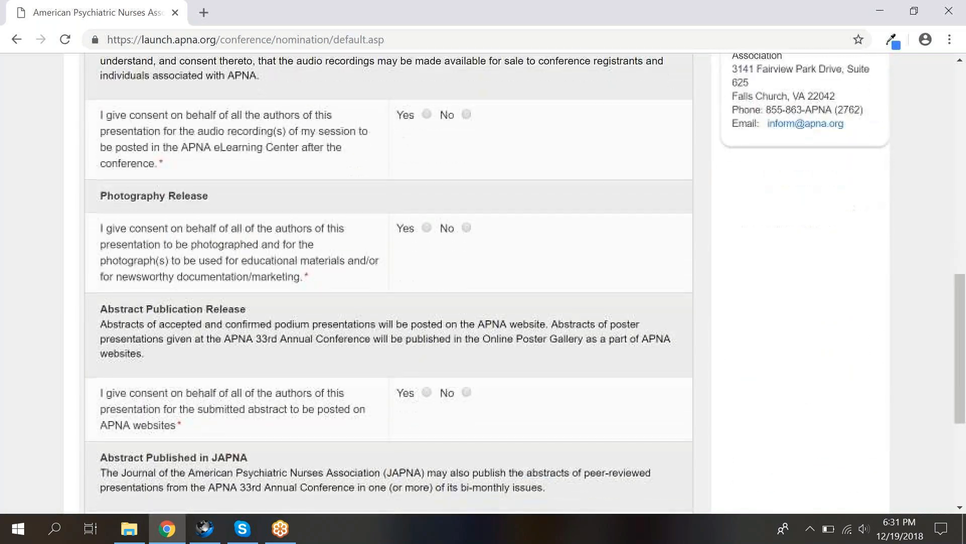
scroll("down", 3)
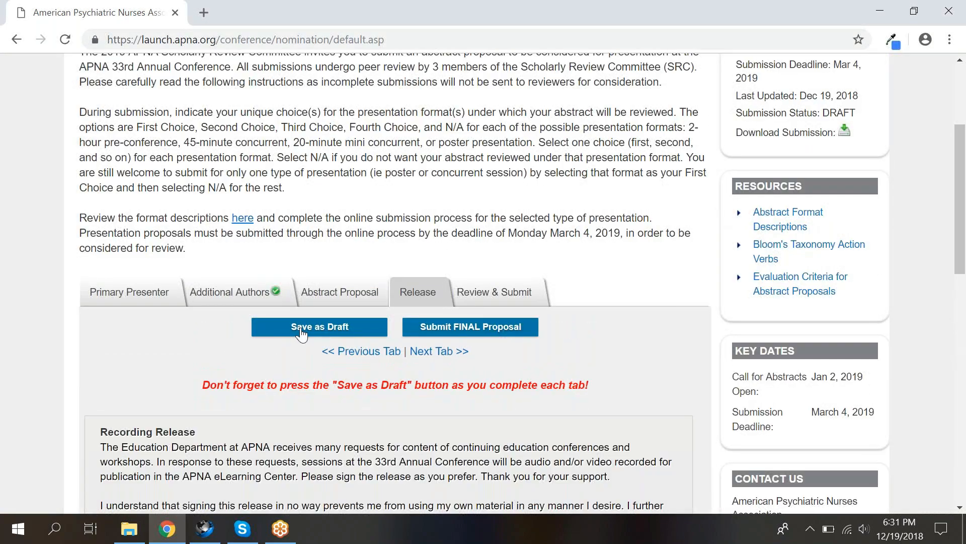
left_click(319, 327)
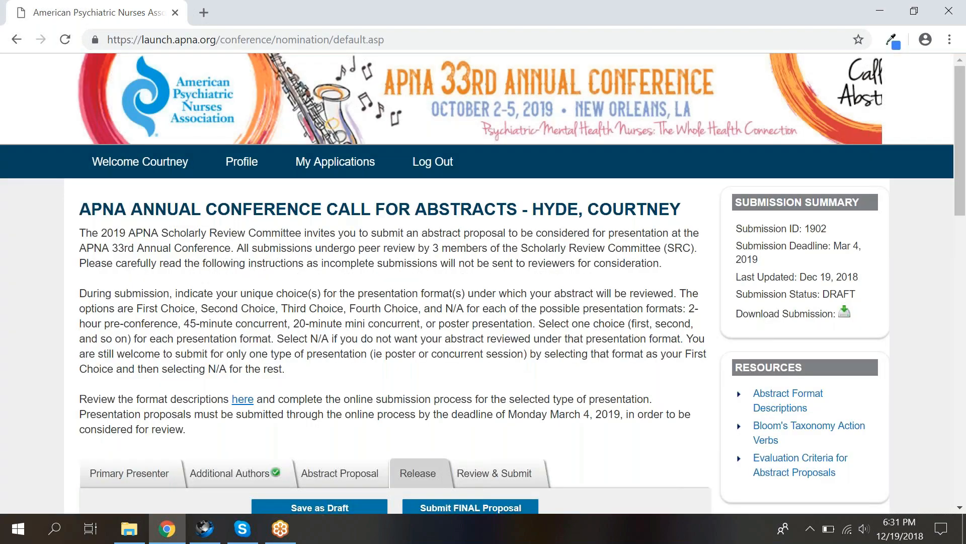
On Review & Submit, tick the Confirmation checkbox and submit the FINAL proposal.
left_click(494, 473)
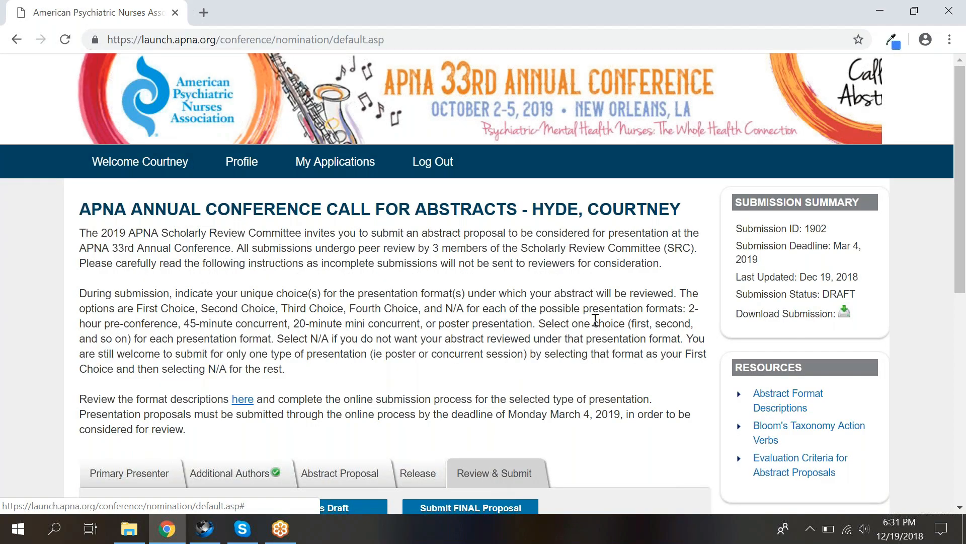
scroll("down", 3)
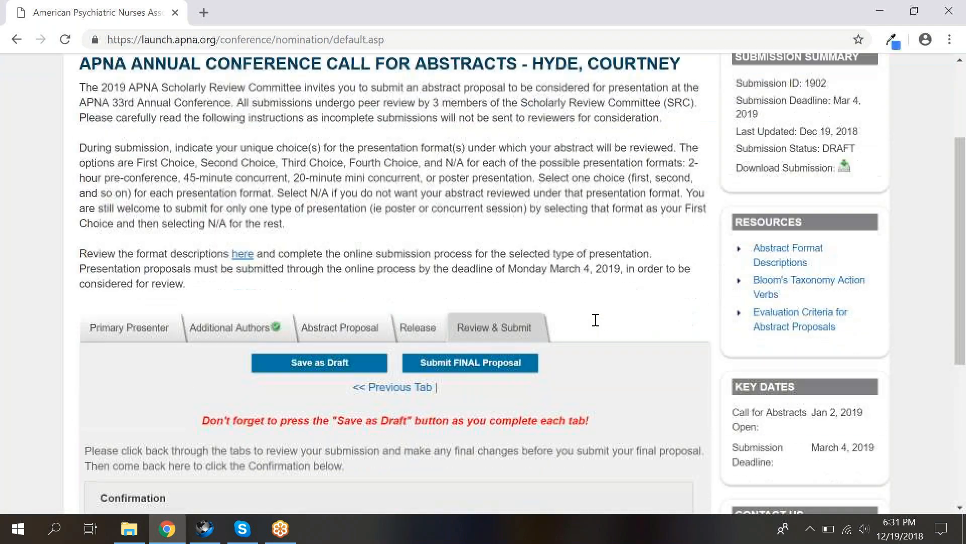
scroll("down", 3)
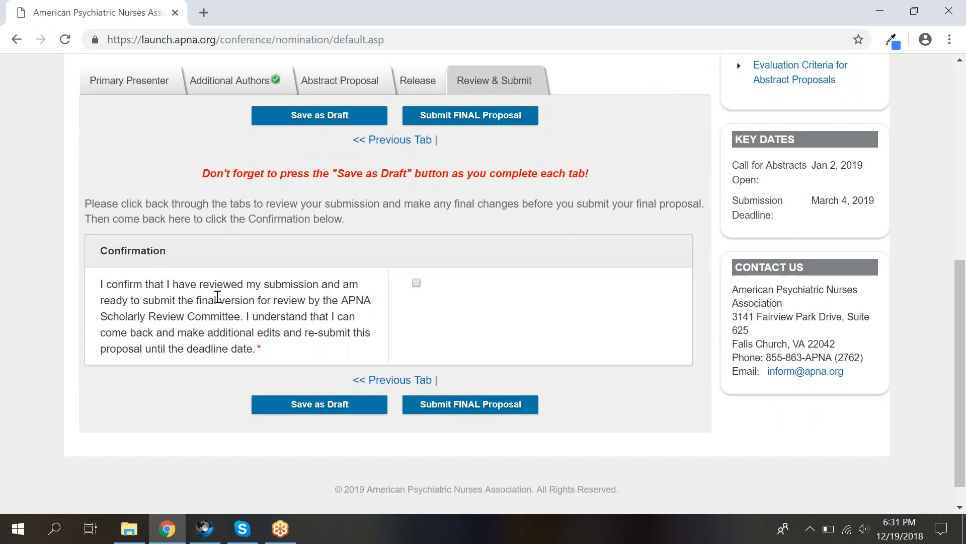
left_click(416, 282)
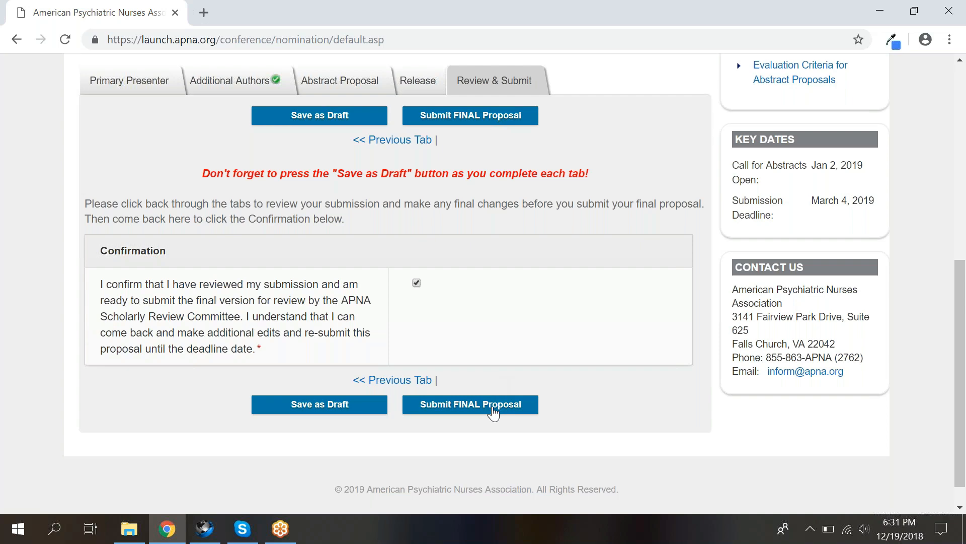
left_click(470, 404)
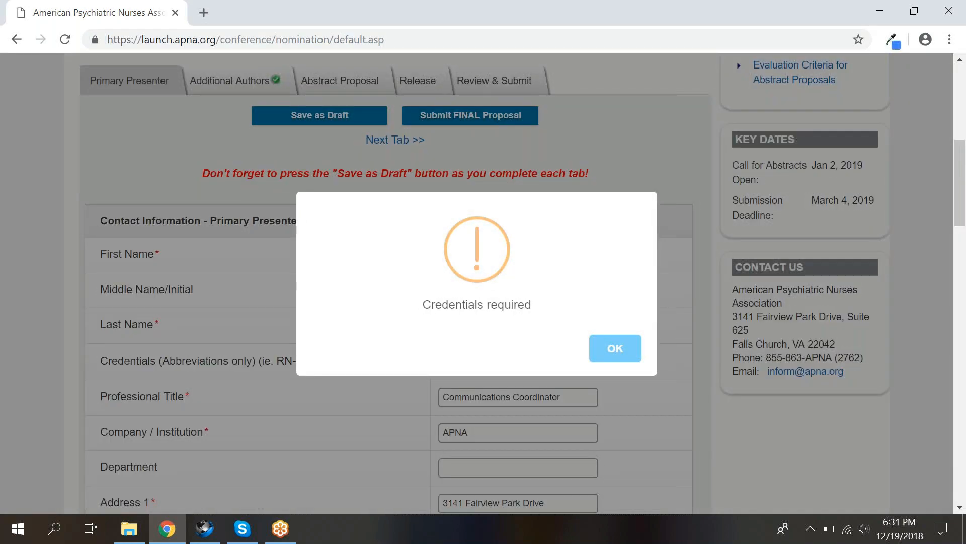
mouse_move(403, 320)
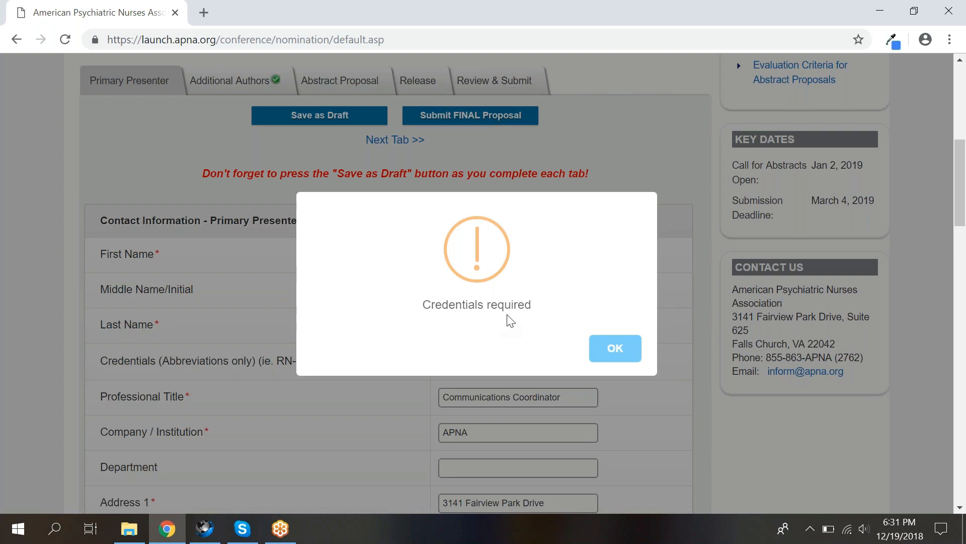
mouse_move(545, 318)
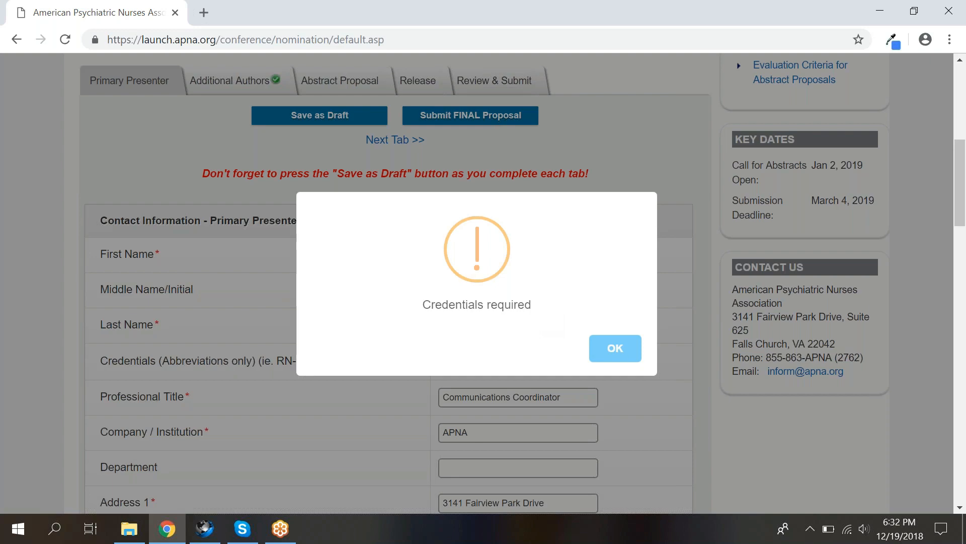
Dismiss the Credentials required alert and save the proposal as a draft.
left_click(615, 348)
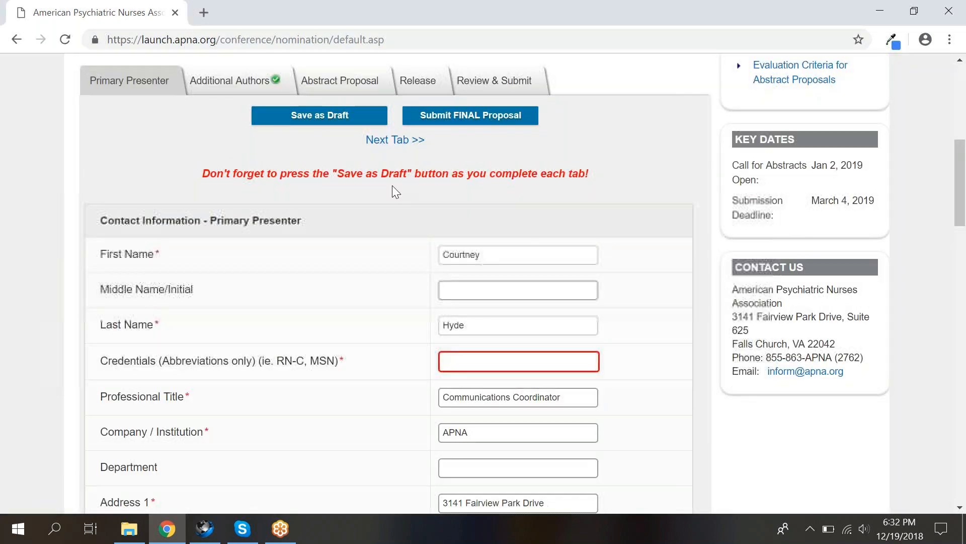
left_click(319, 115)
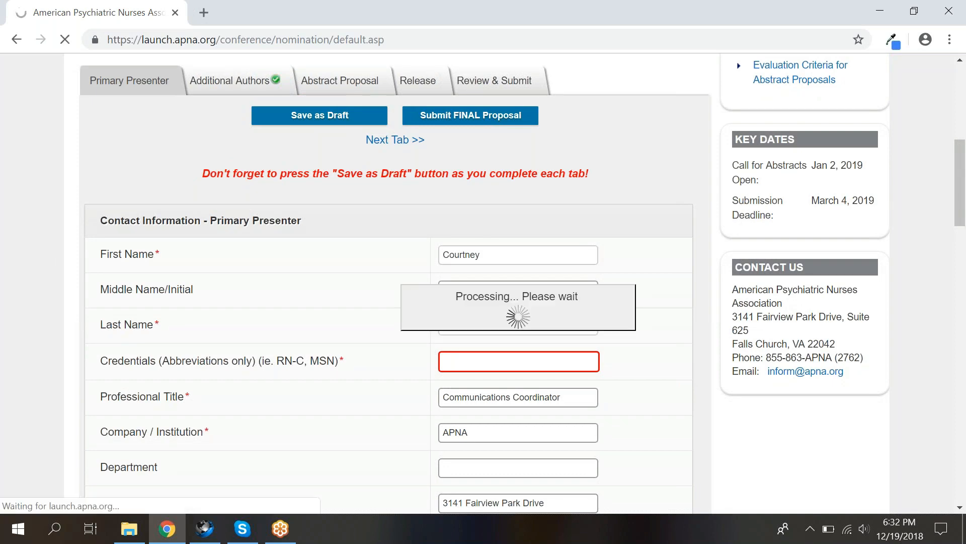
left_click(320, 116)
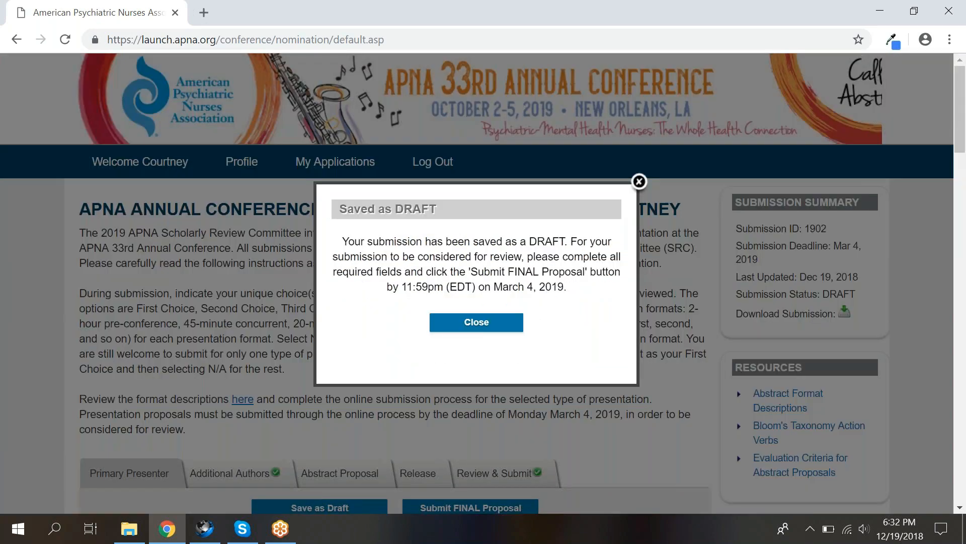
mouse_move(410, 304)
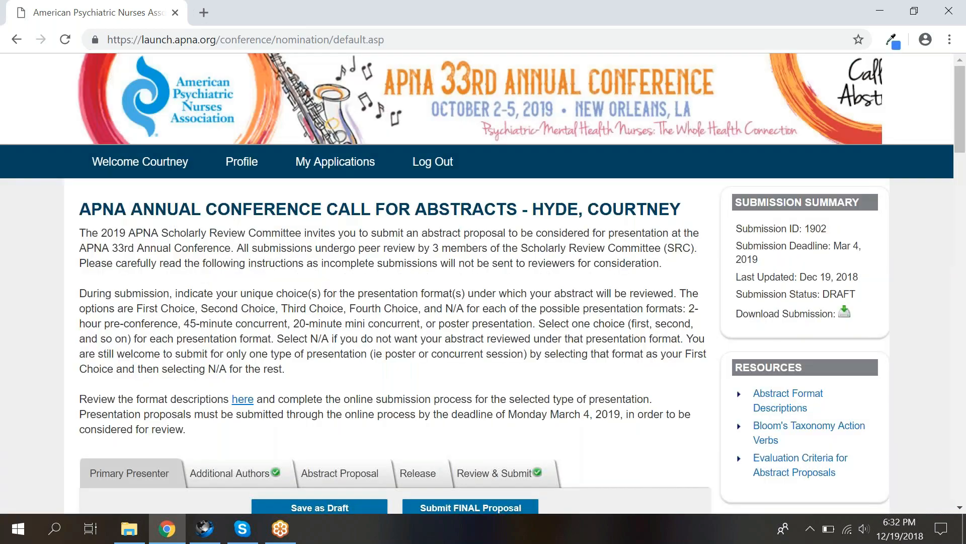
scroll("down", 3)
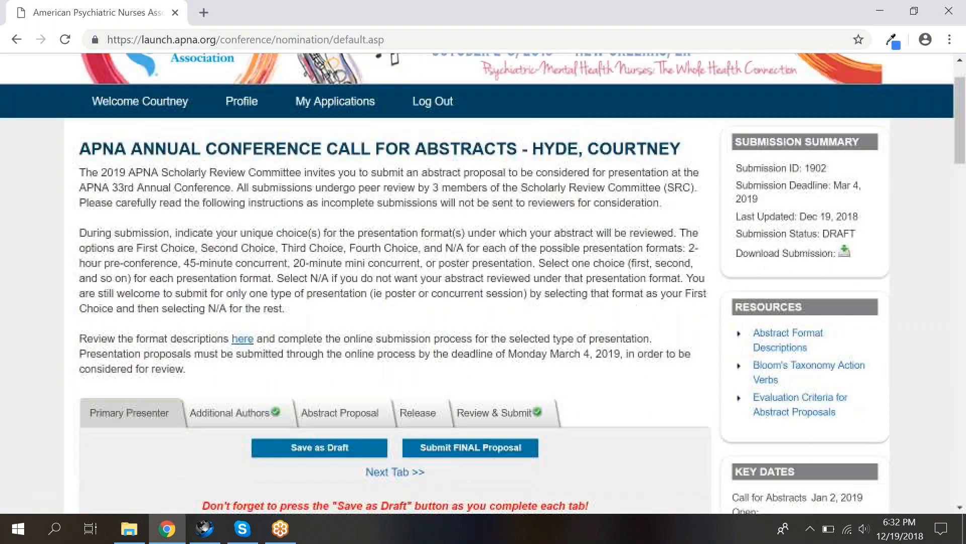
Go to My Applications and reopen FINAL application 1897 for editing.
left_click(334, 101)
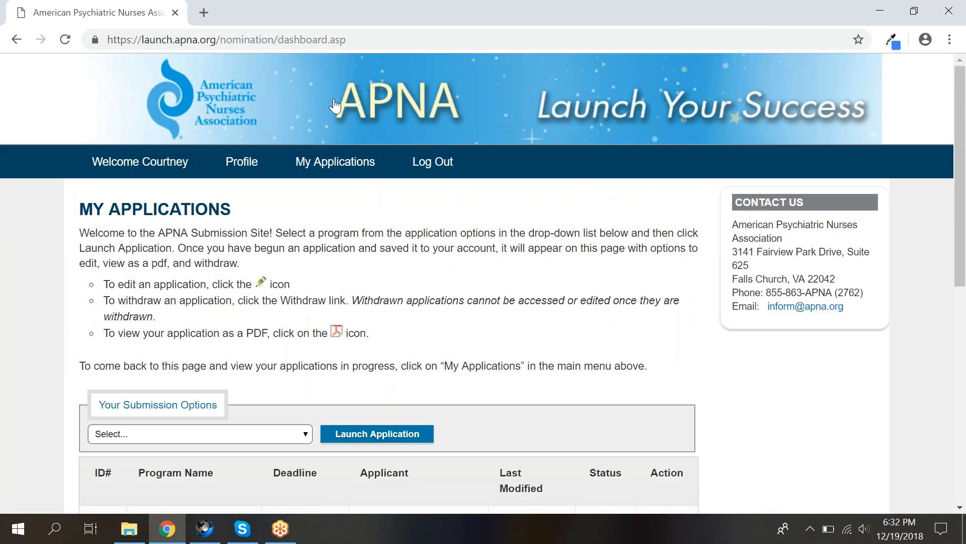
scroll("down", 3)
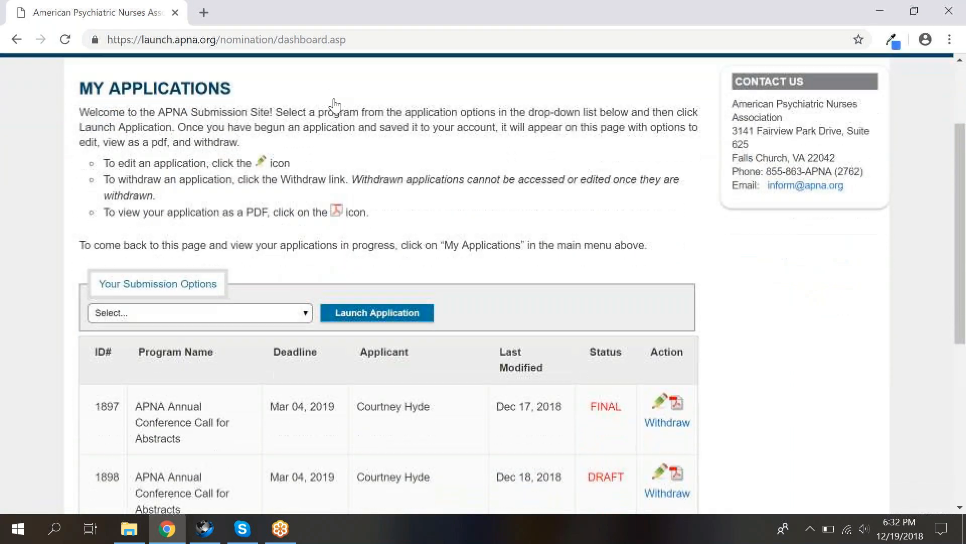
scroll("down", 3)
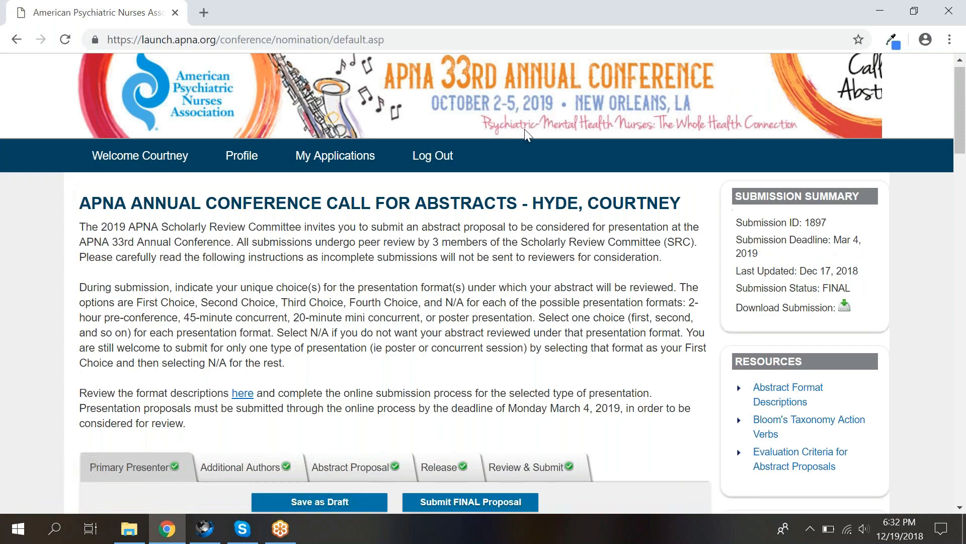
scroll("down", 3)
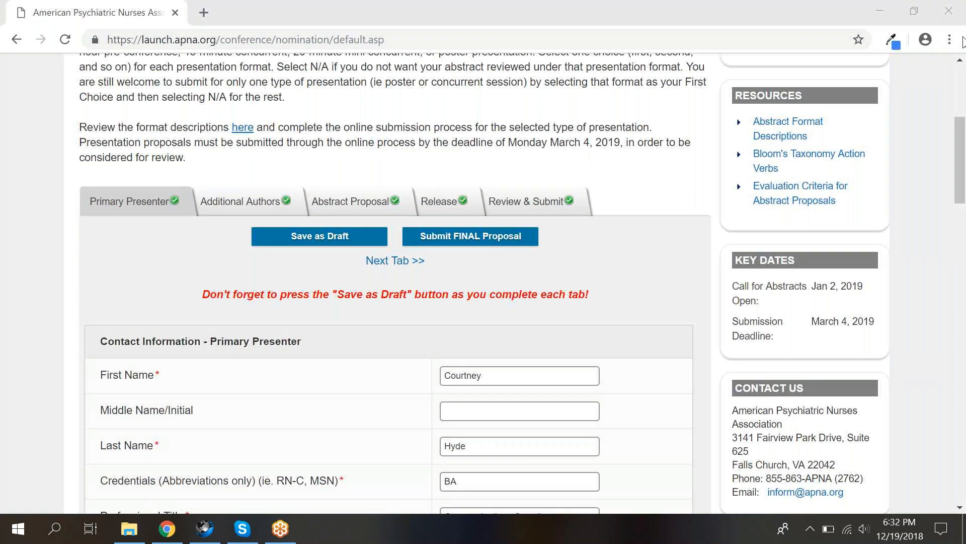
mouse_move(639, 62)
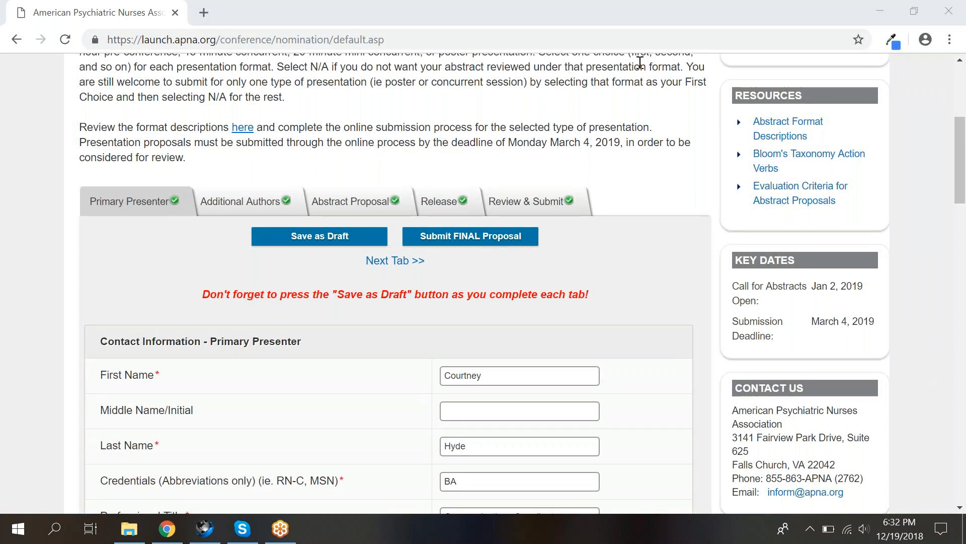